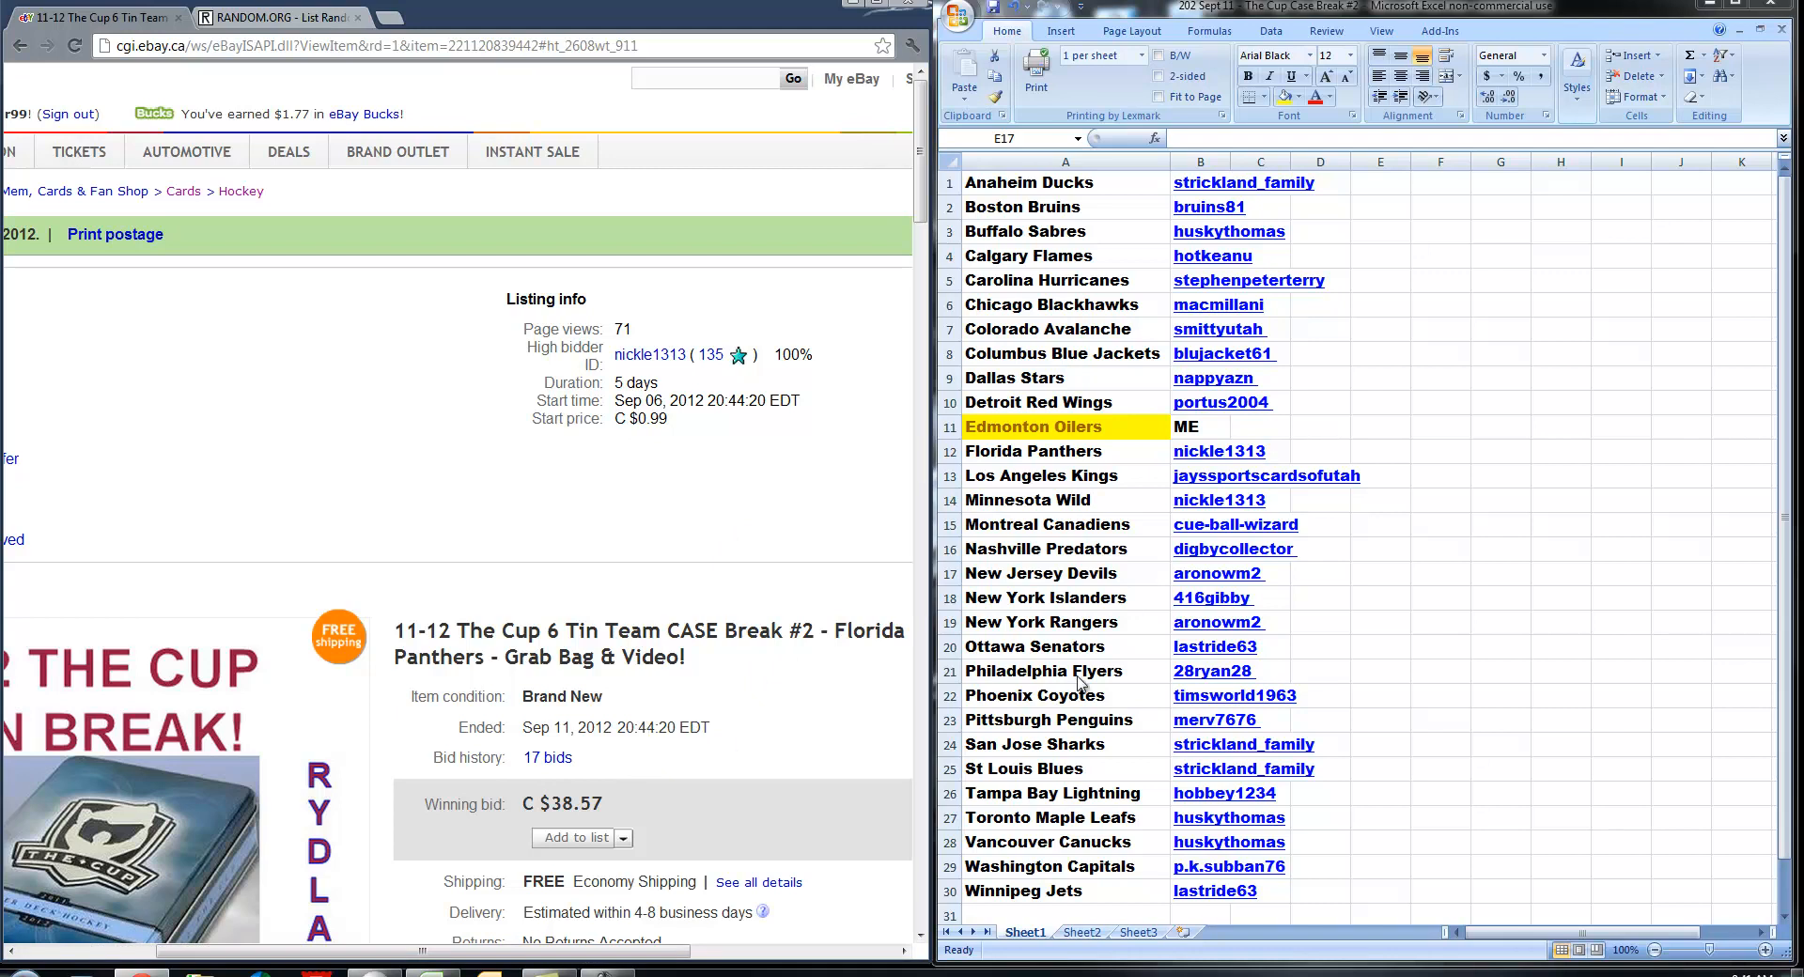
{"action": "mouse_move", "coordinate": [1205, 466]}
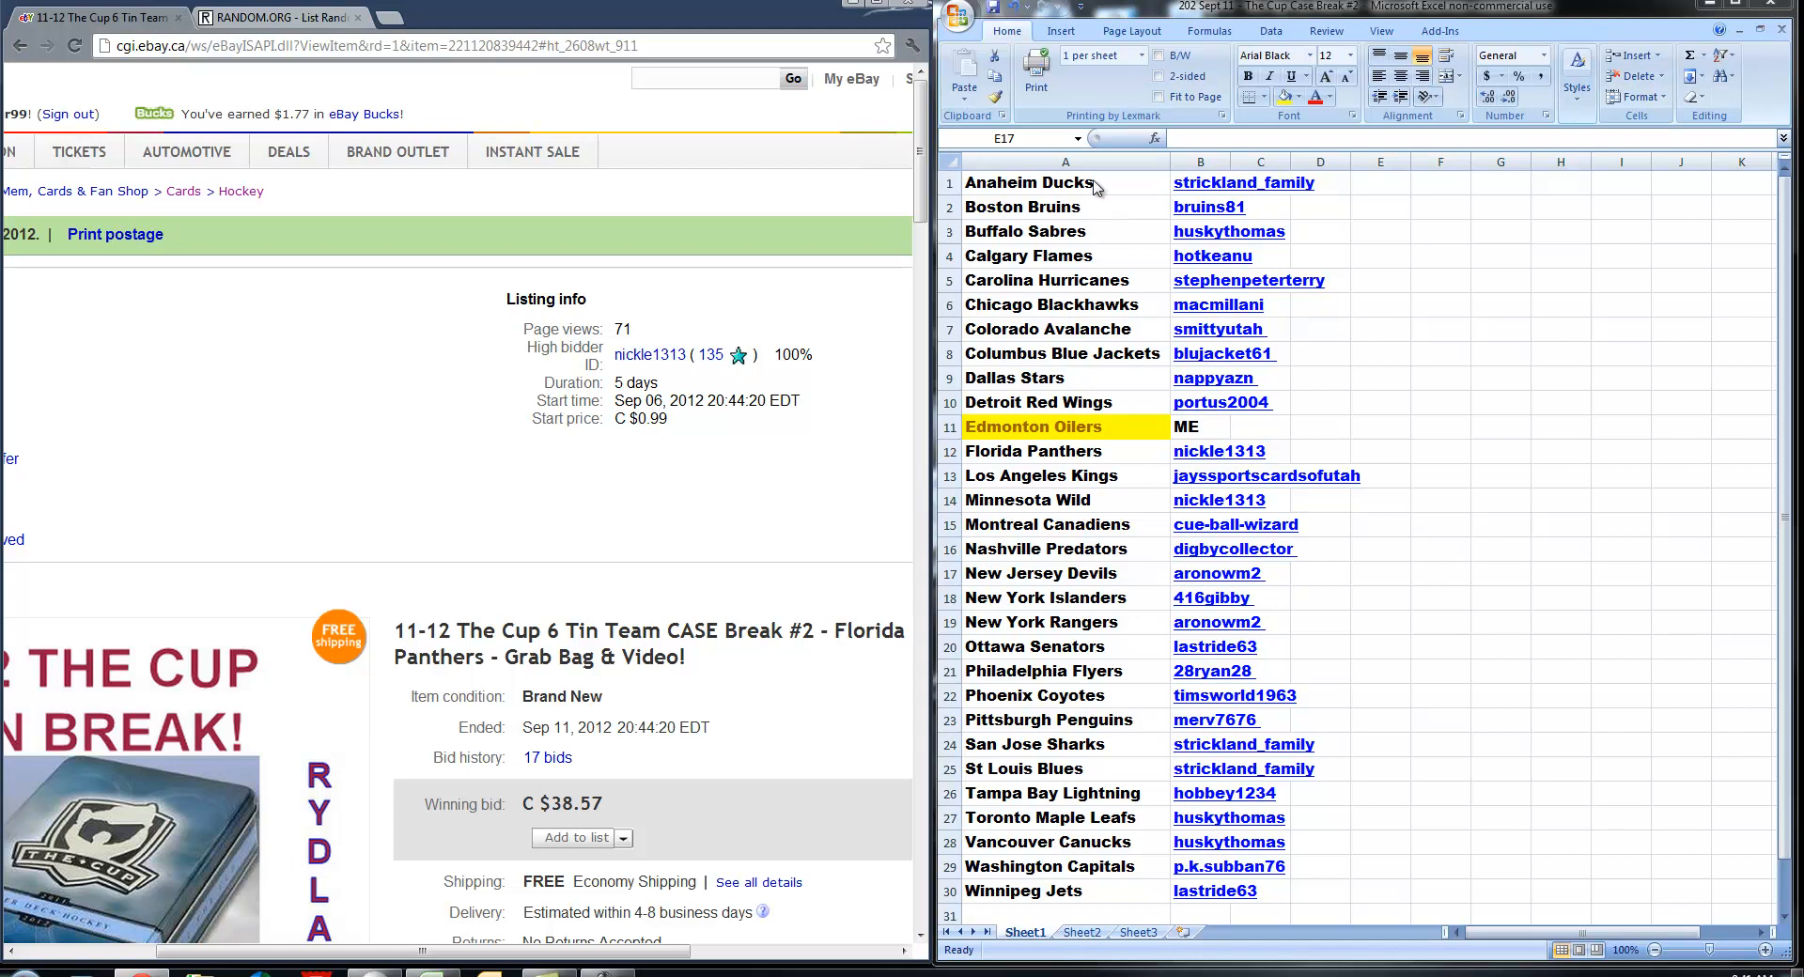
{"action": "mouse_move", "coordinate": [1091, 896]}
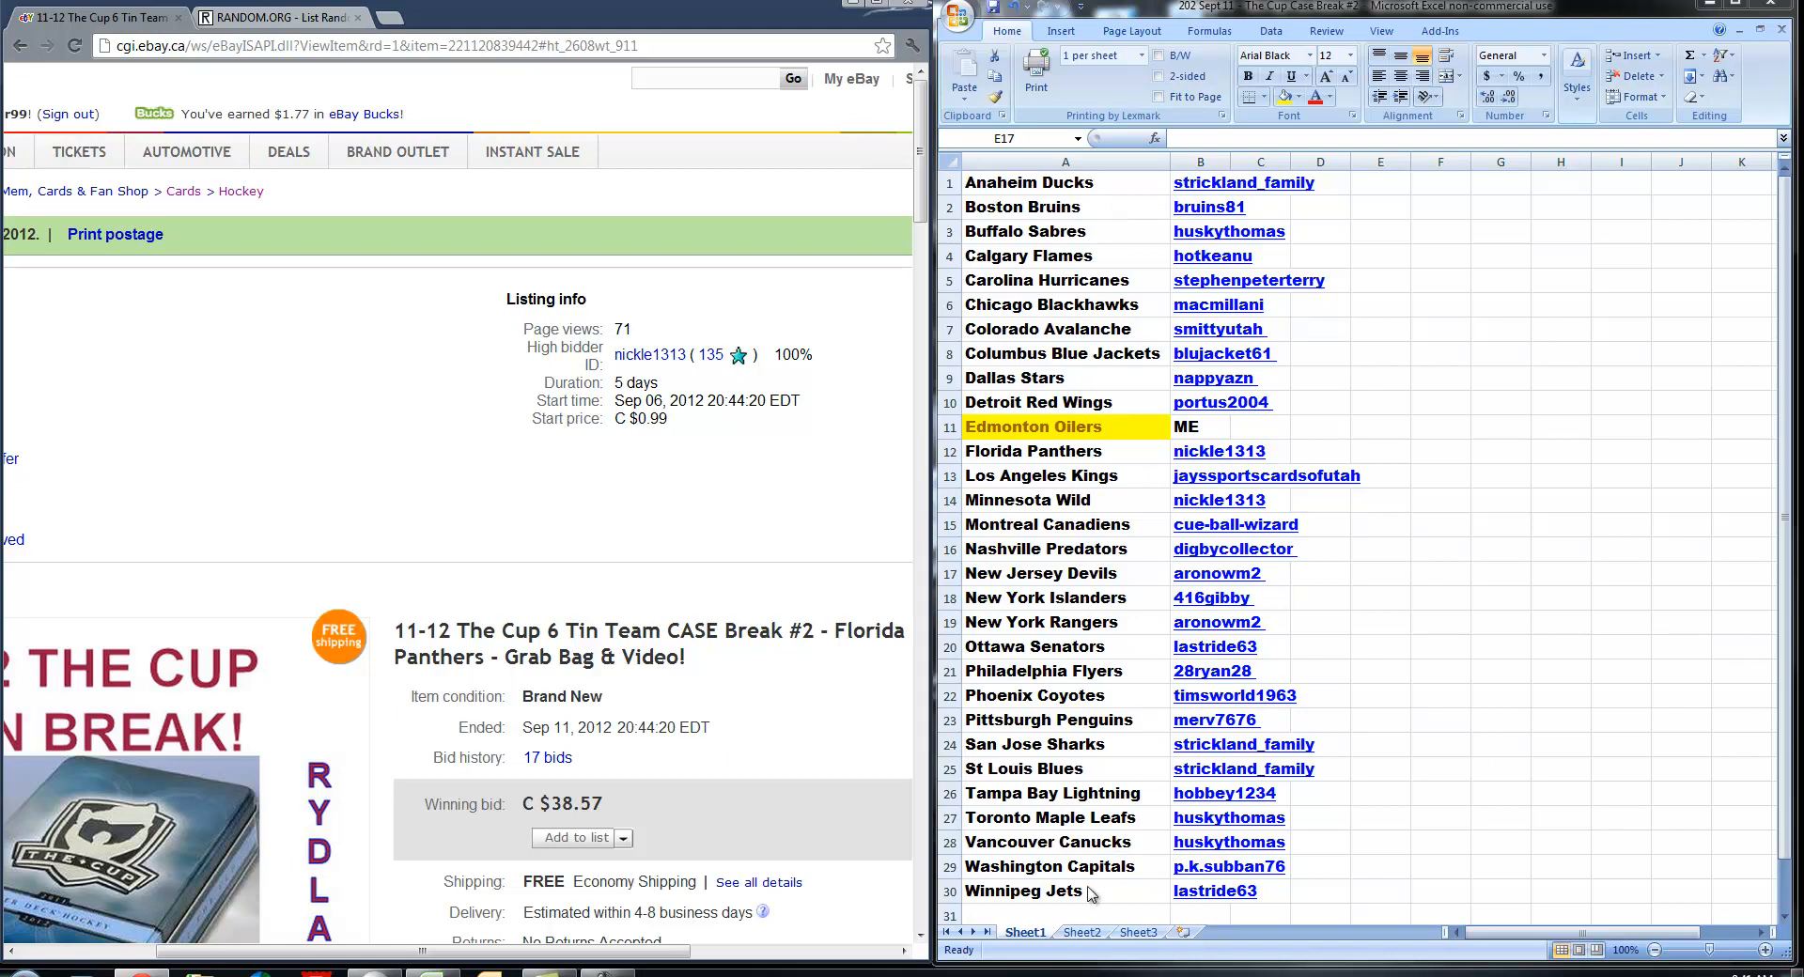
{"action": "mouse_move", "coordinate": [1118, 928]}
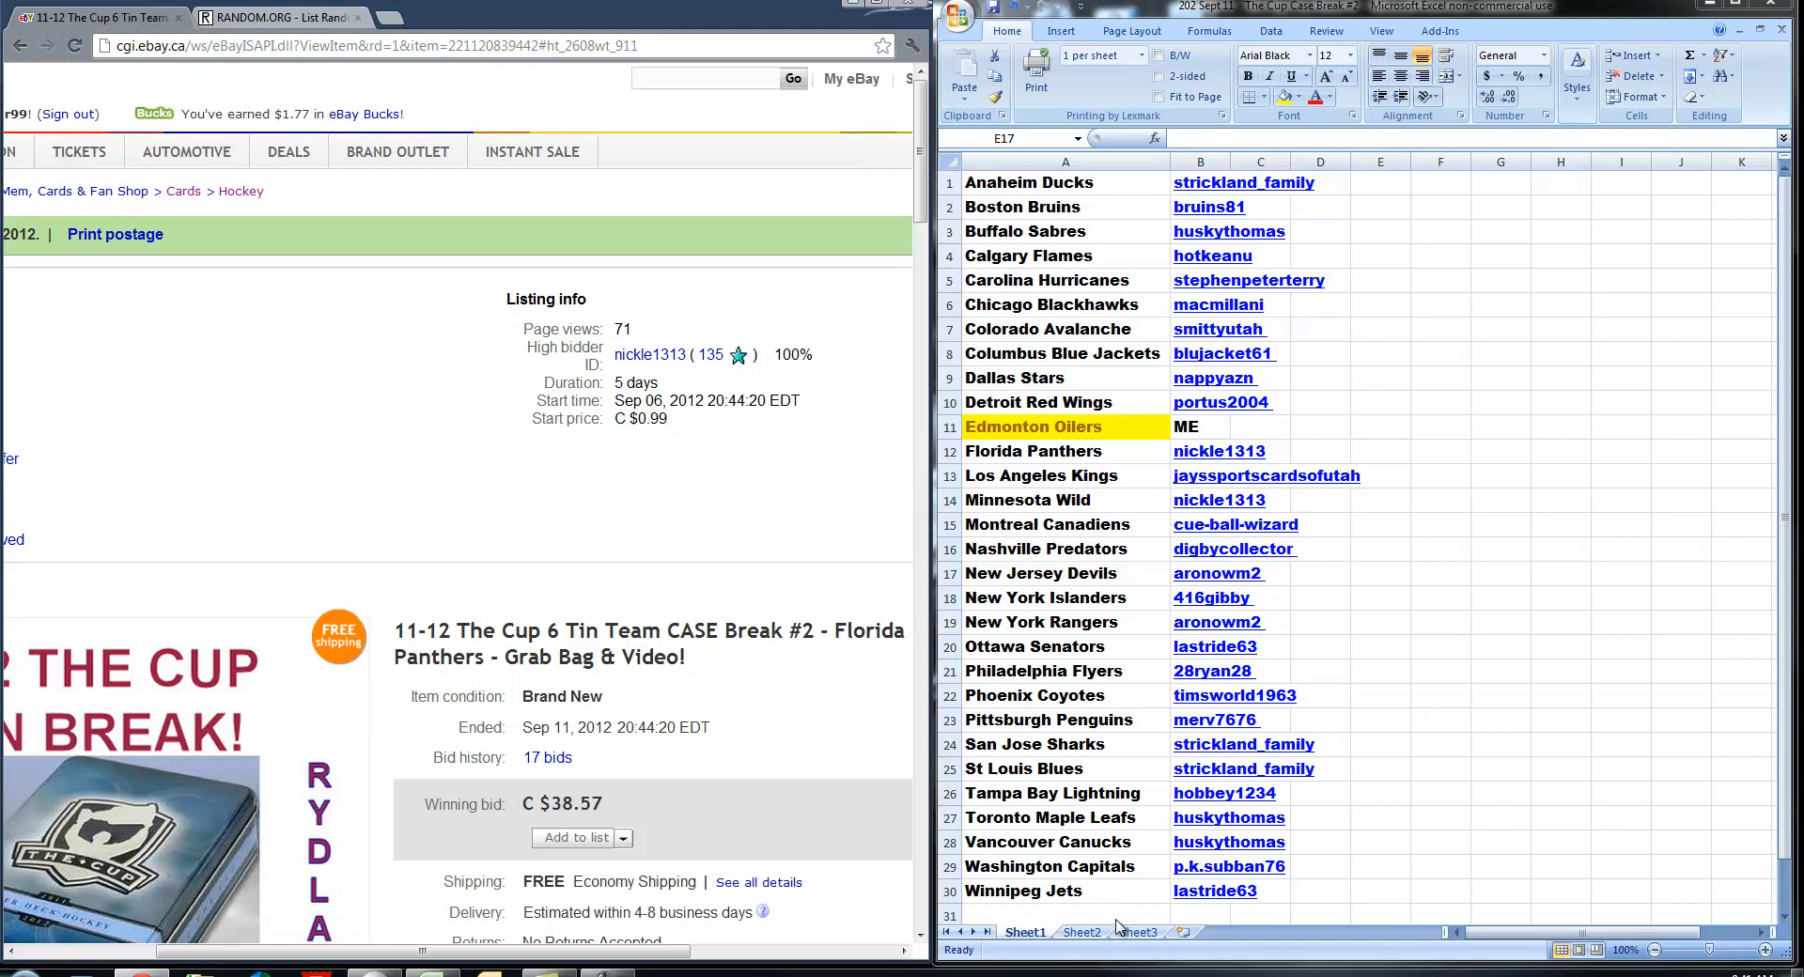
{"action": "mouse_move", "coordinate": [1222, 911]}
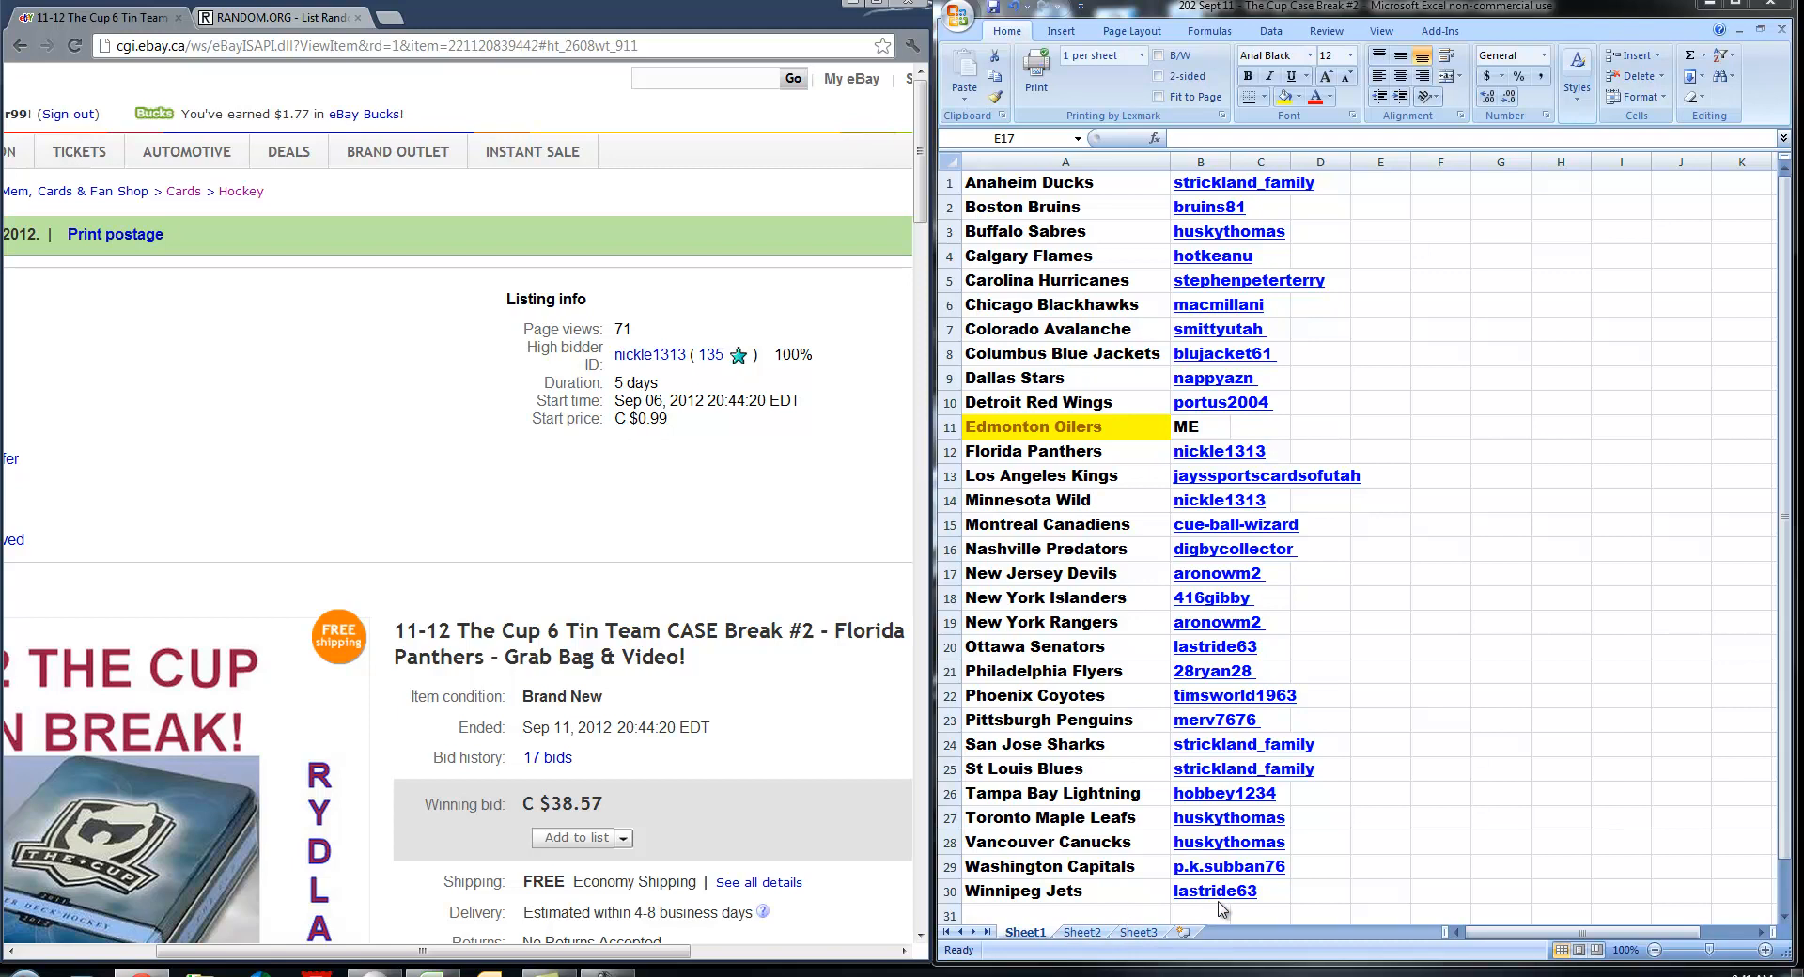
{"action": "mouse_move", "coordinate": [805, 732]}
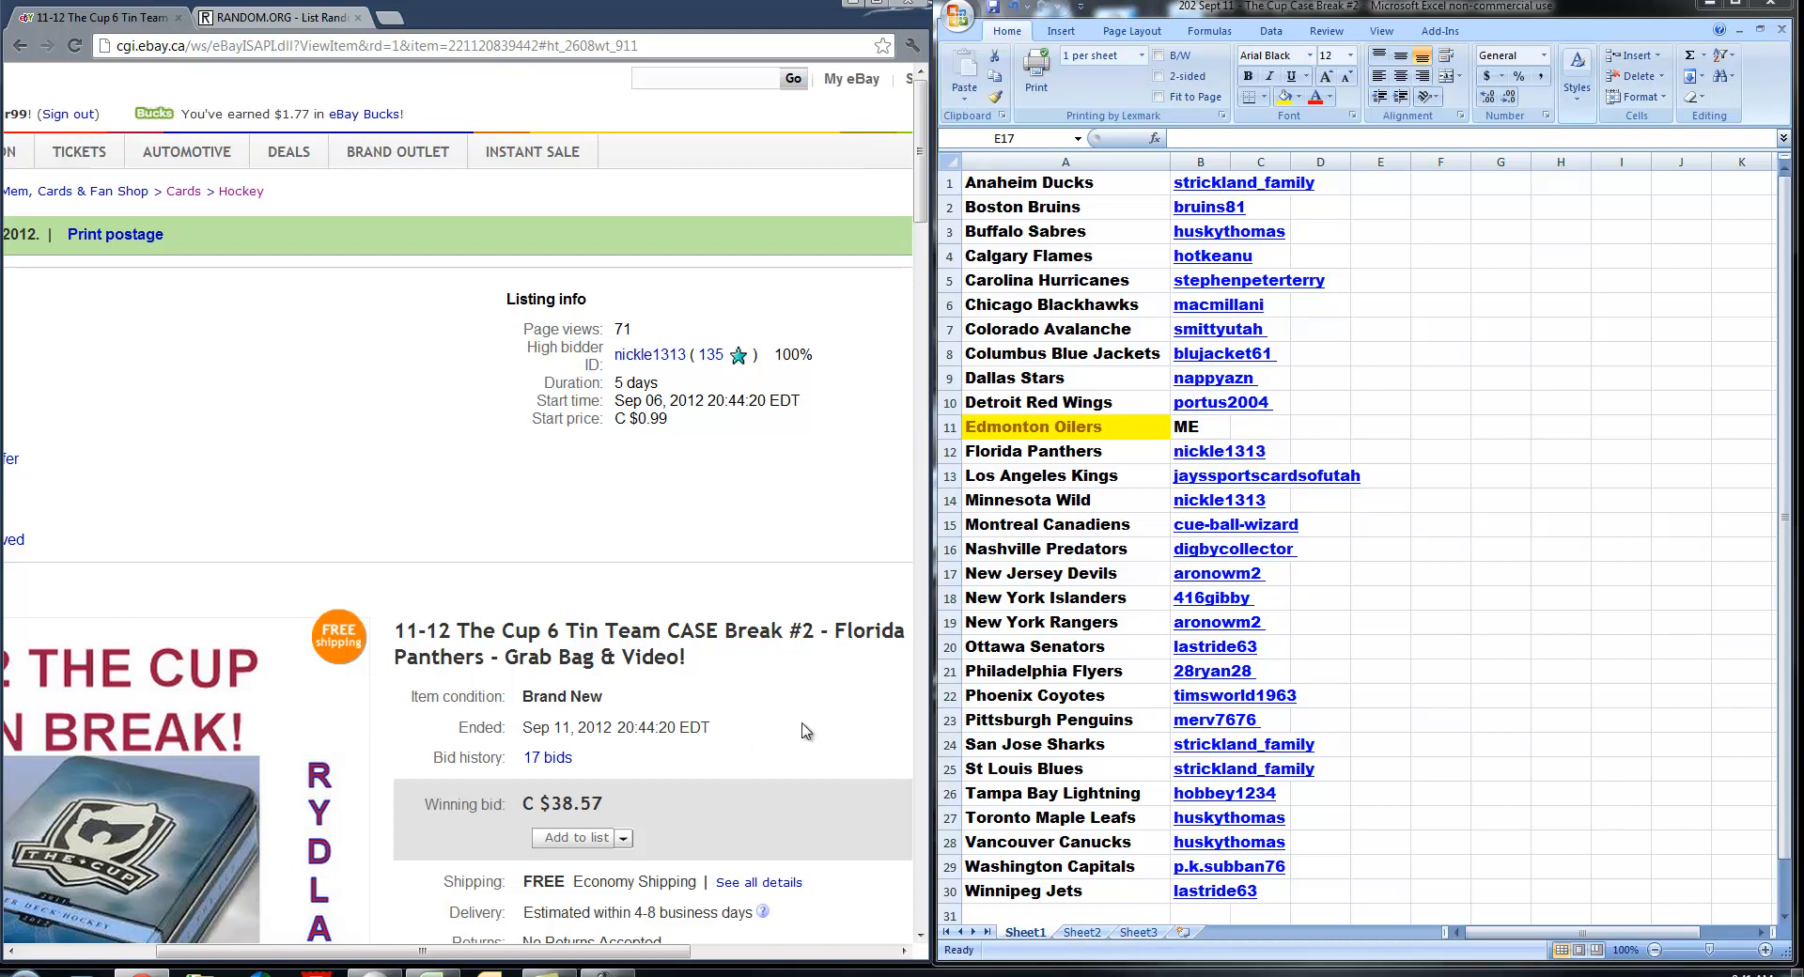
{"action": "mouse_move", "coordinate": [791, 773]}
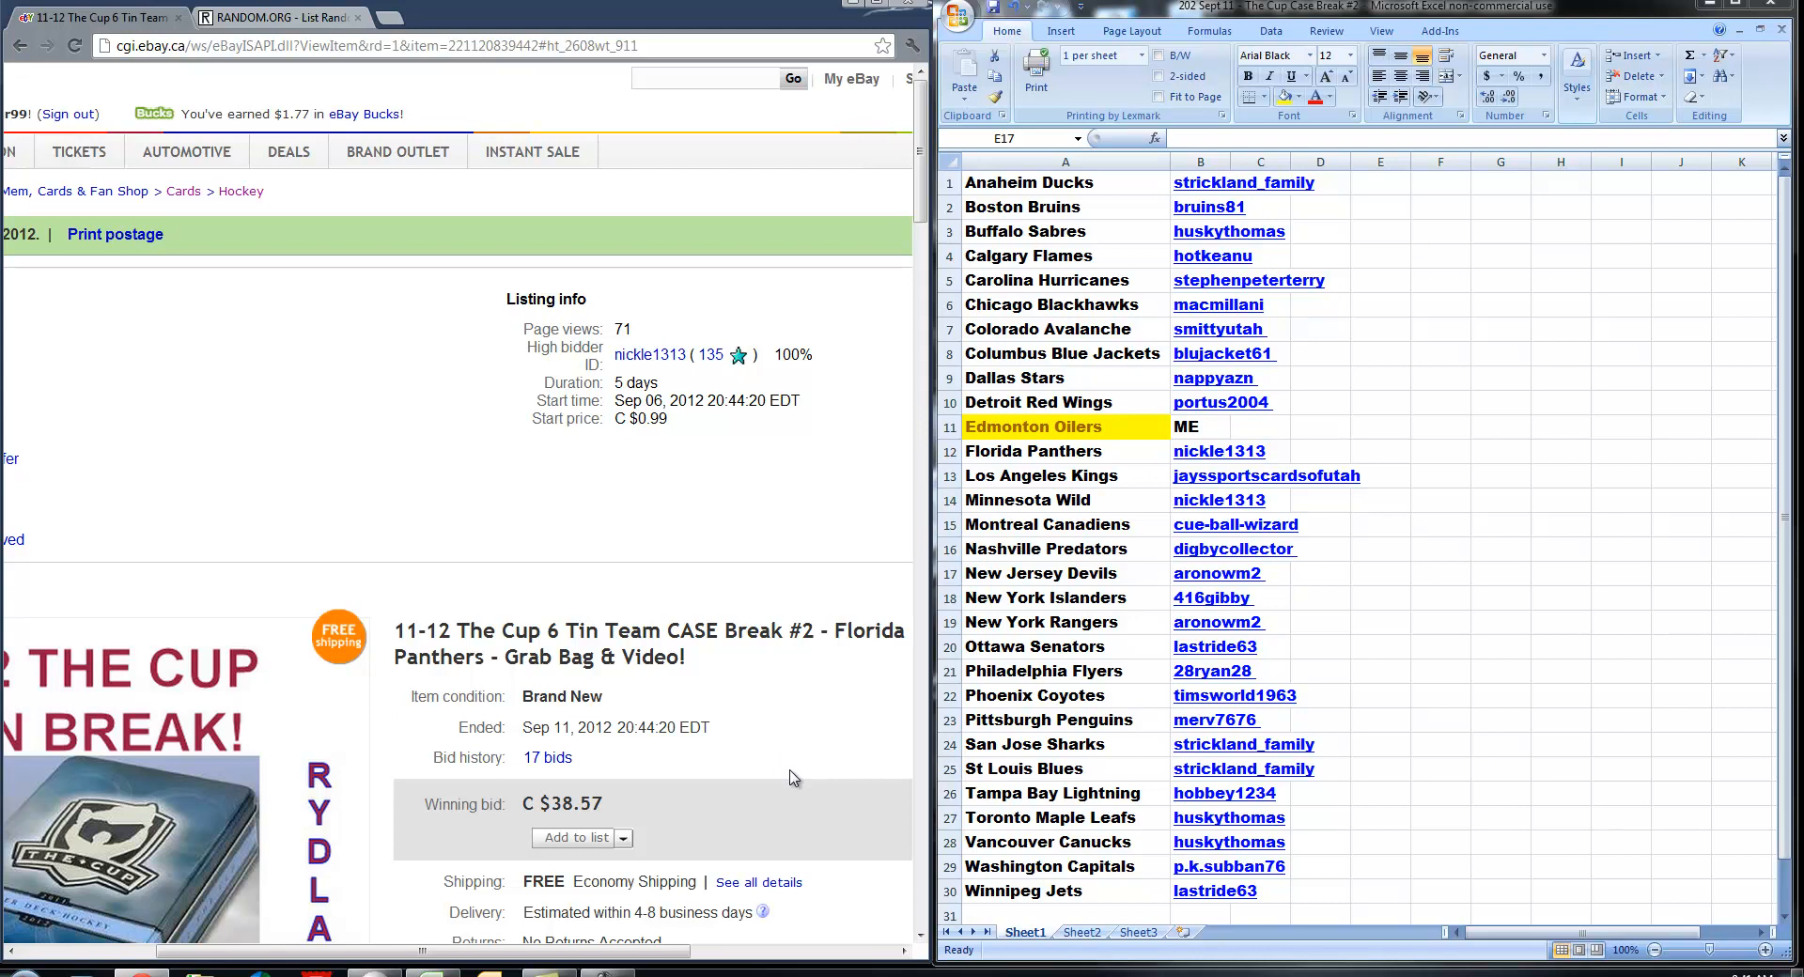
{"action": "mouse_move", "coordinate": [783, 785]}
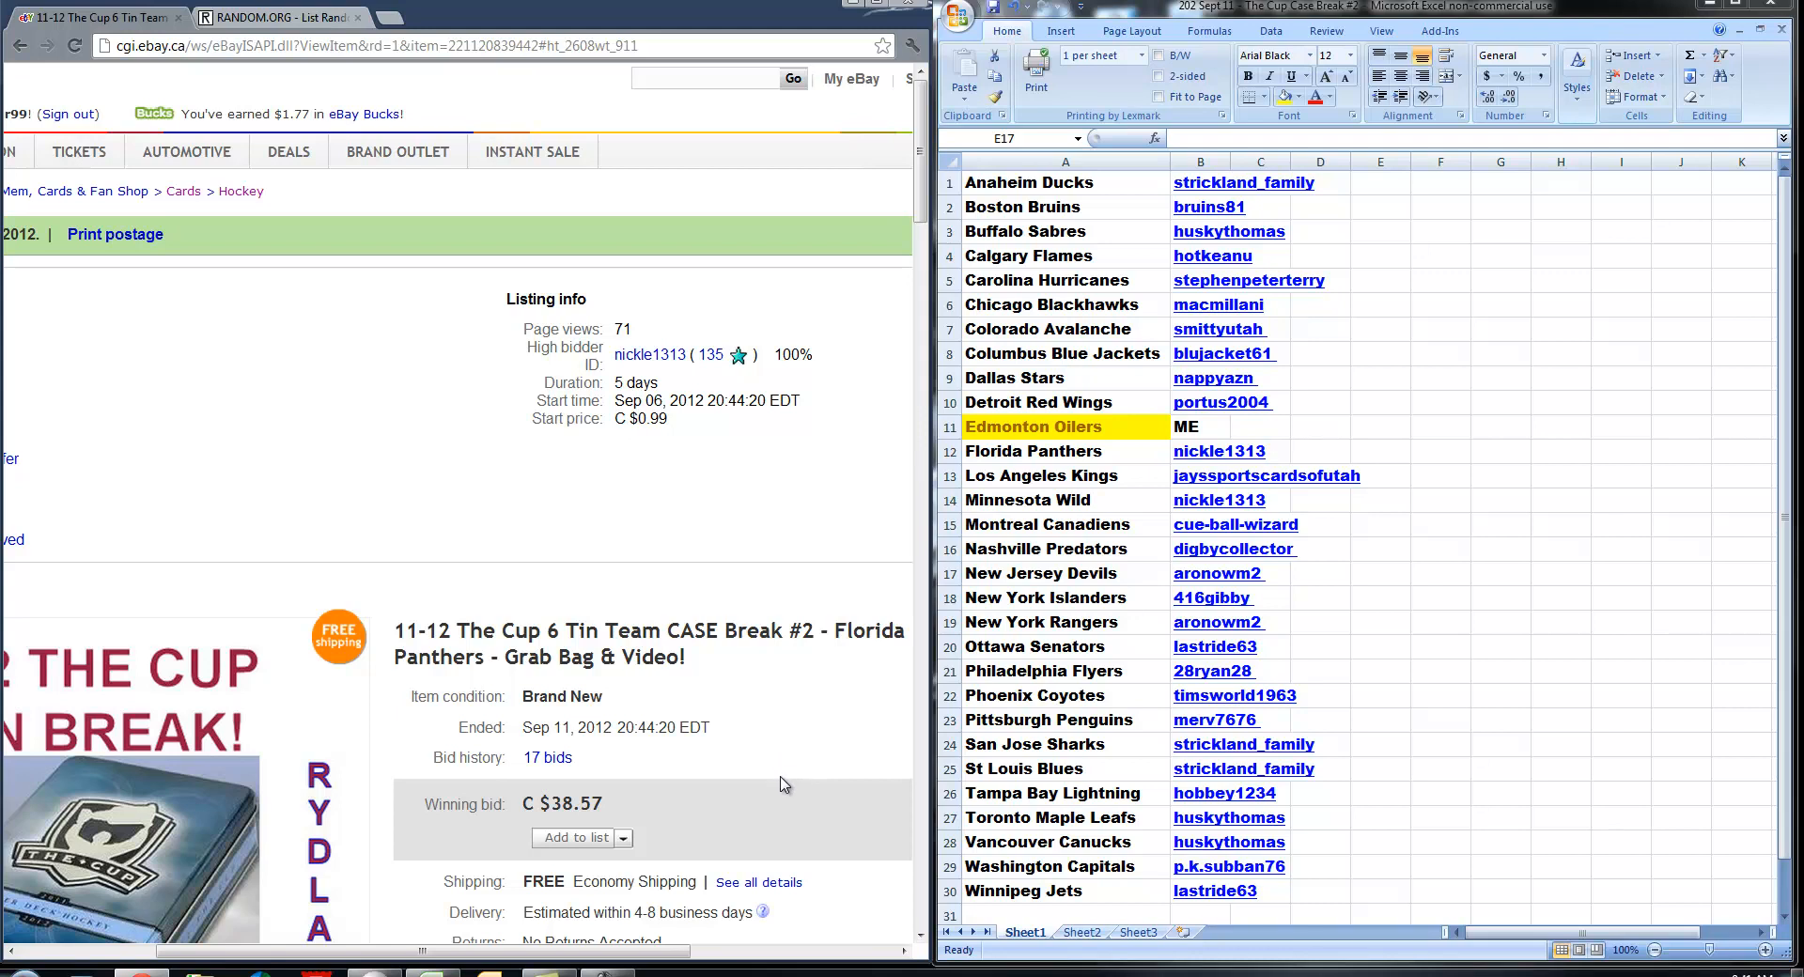
{"action": "mouse_move", "coordinate": [780, 789]}
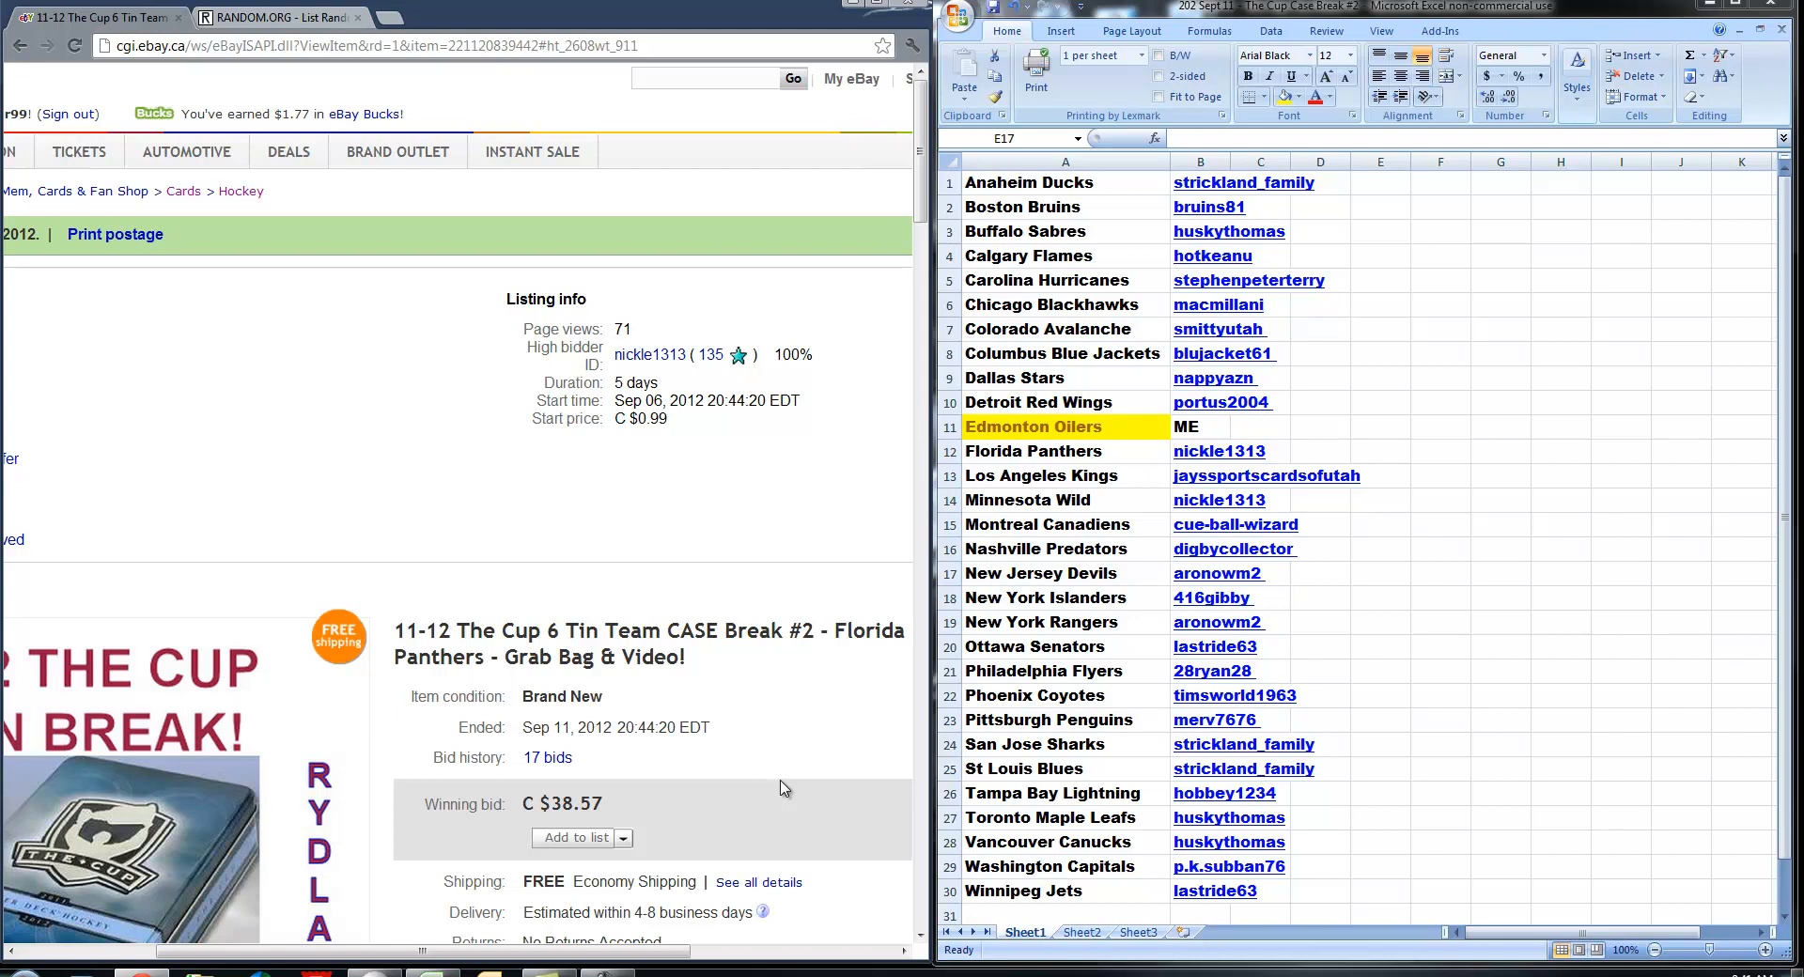
{"action": "mouse_move", "coordinate": [780, 791]}
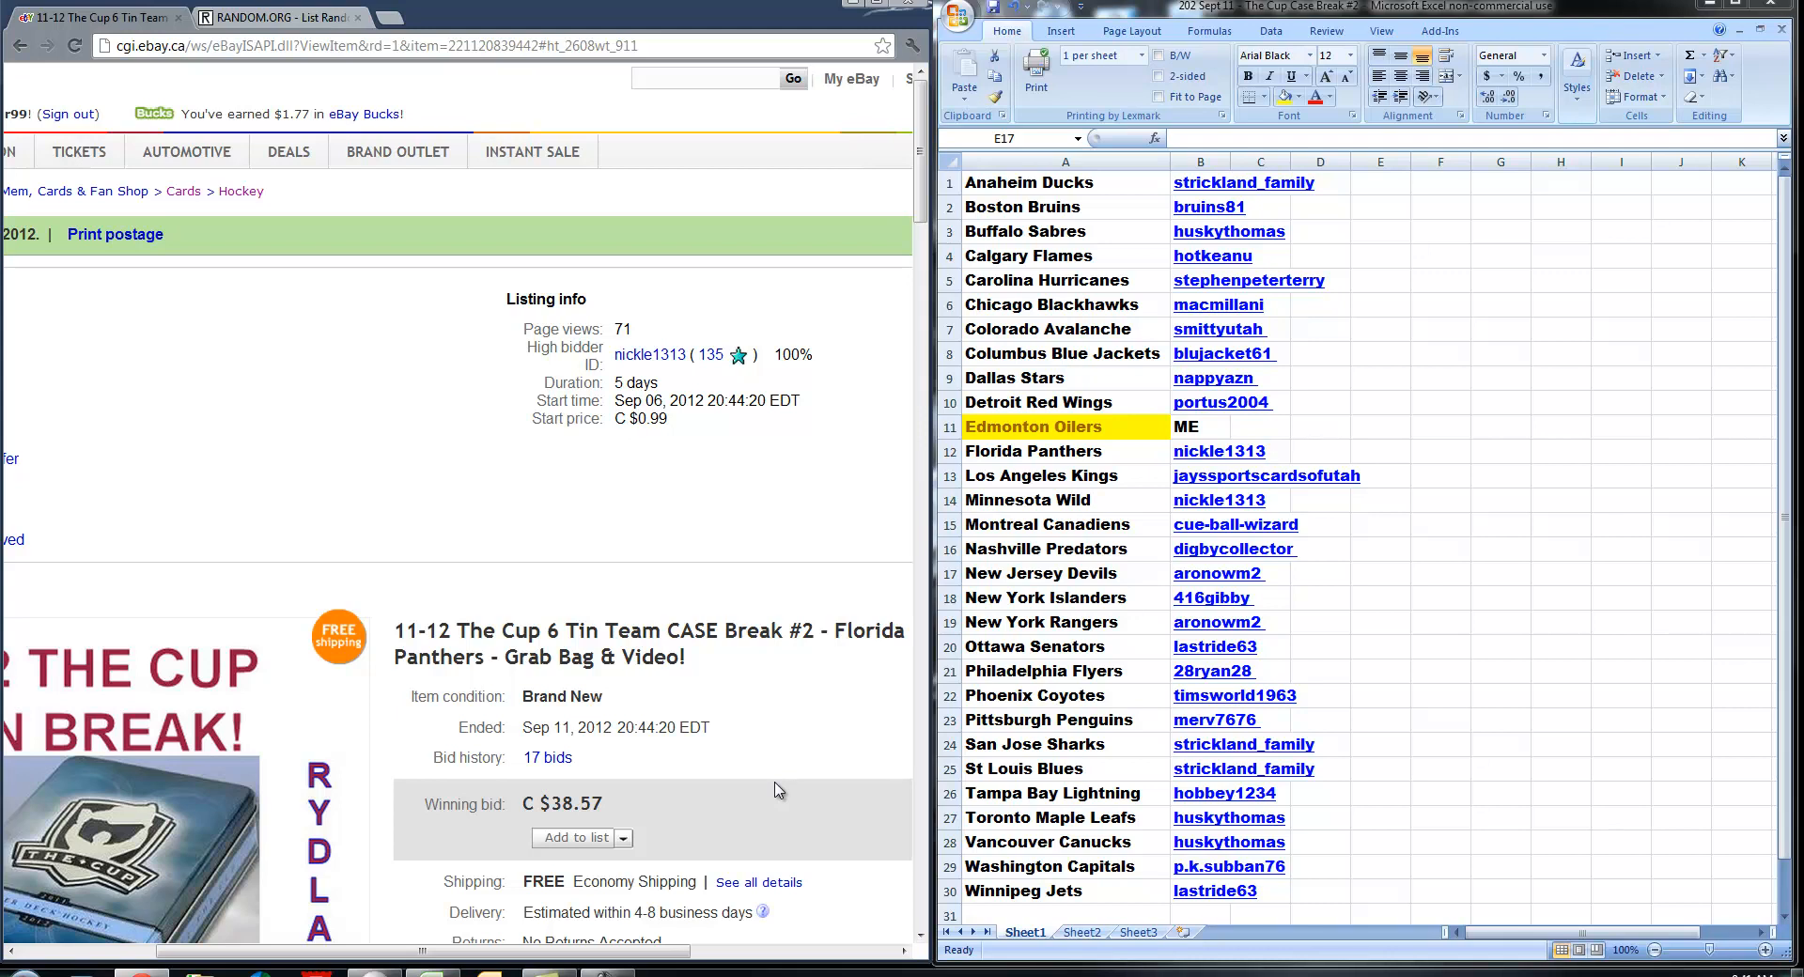
{"action": "mouse_move", "coordinate": [148, 399]}
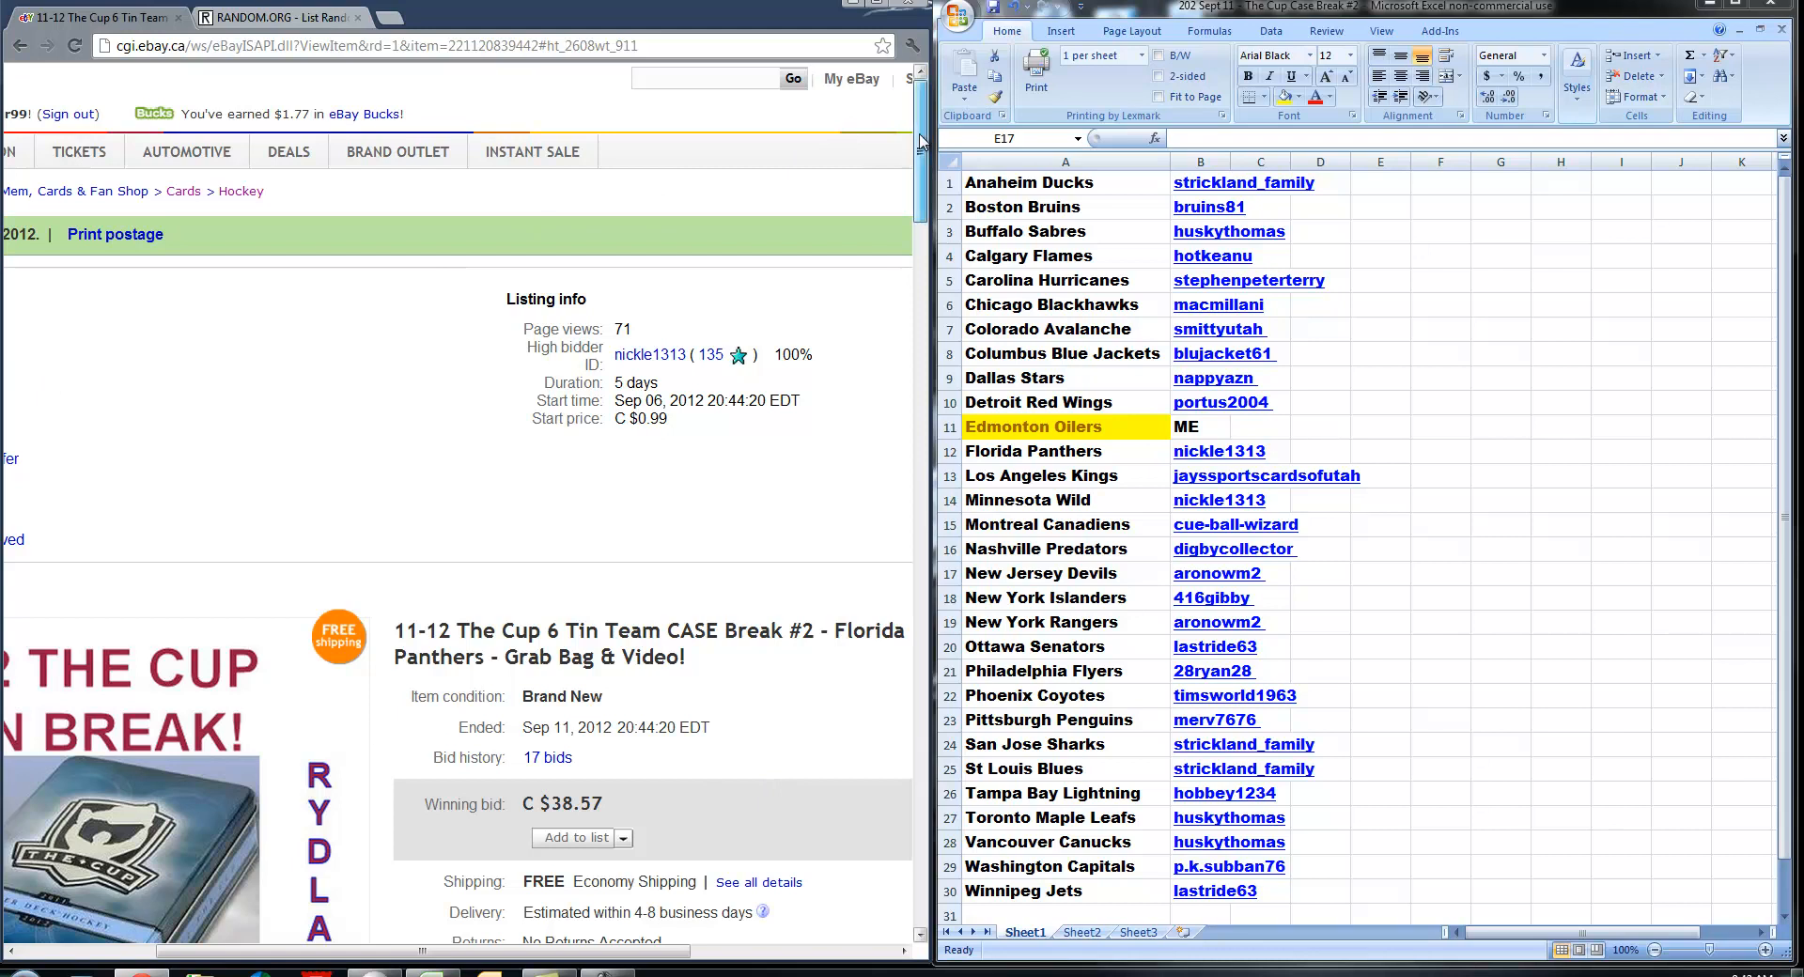
- Scroll the eBay page and bring up Logitech Webcam Software with its live camera feed
{"action": "scroll", "scroll_direction": "down", "scroll_amount": 3}
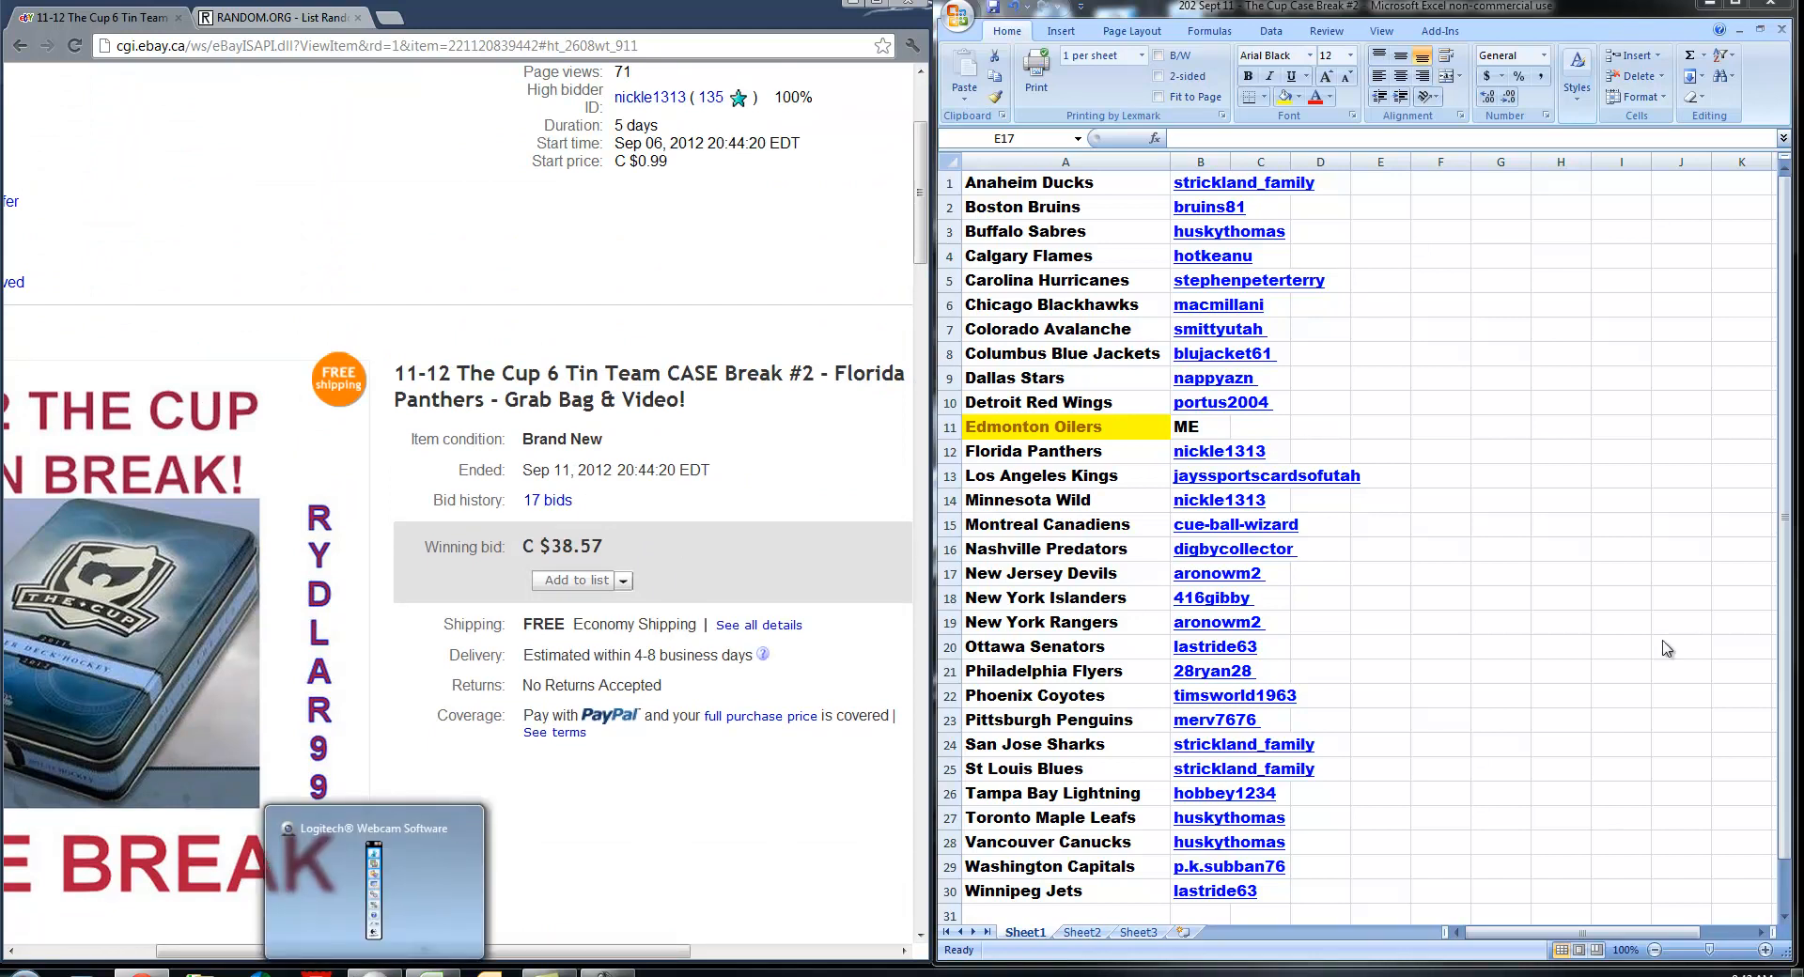
{"action": "left_click", "coordinate": [373, 828]}
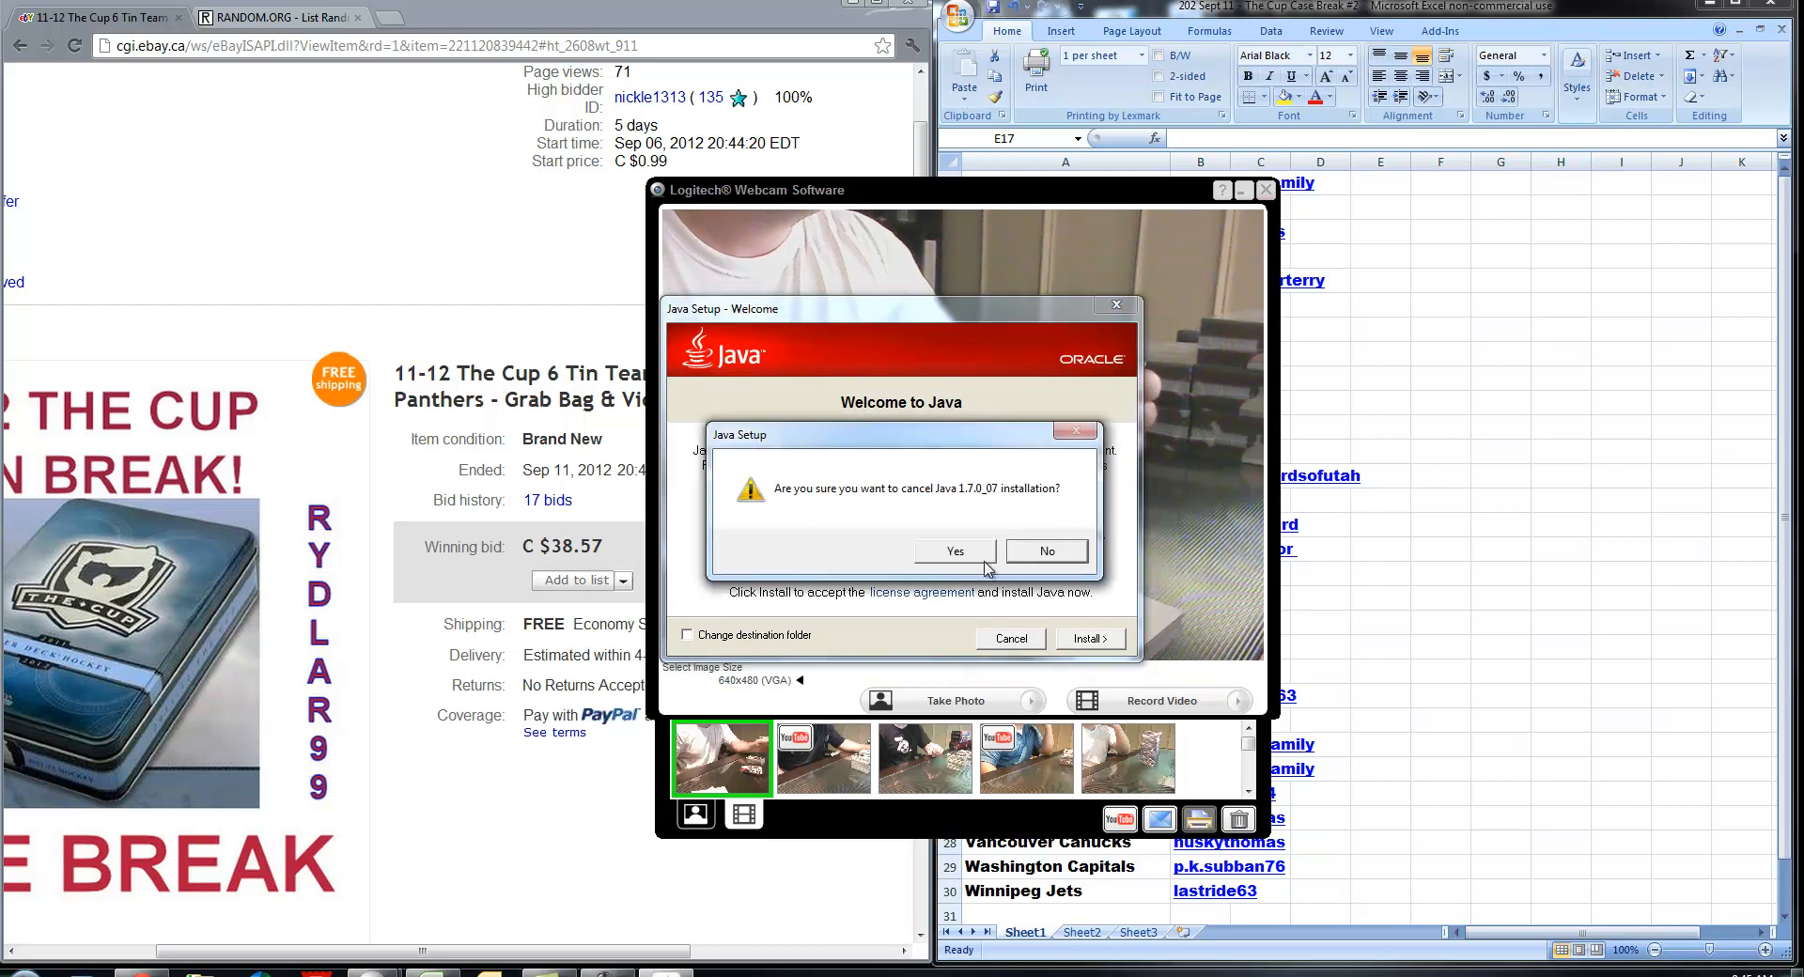
{"action": "left_click", "coordinate": [953, 550]}
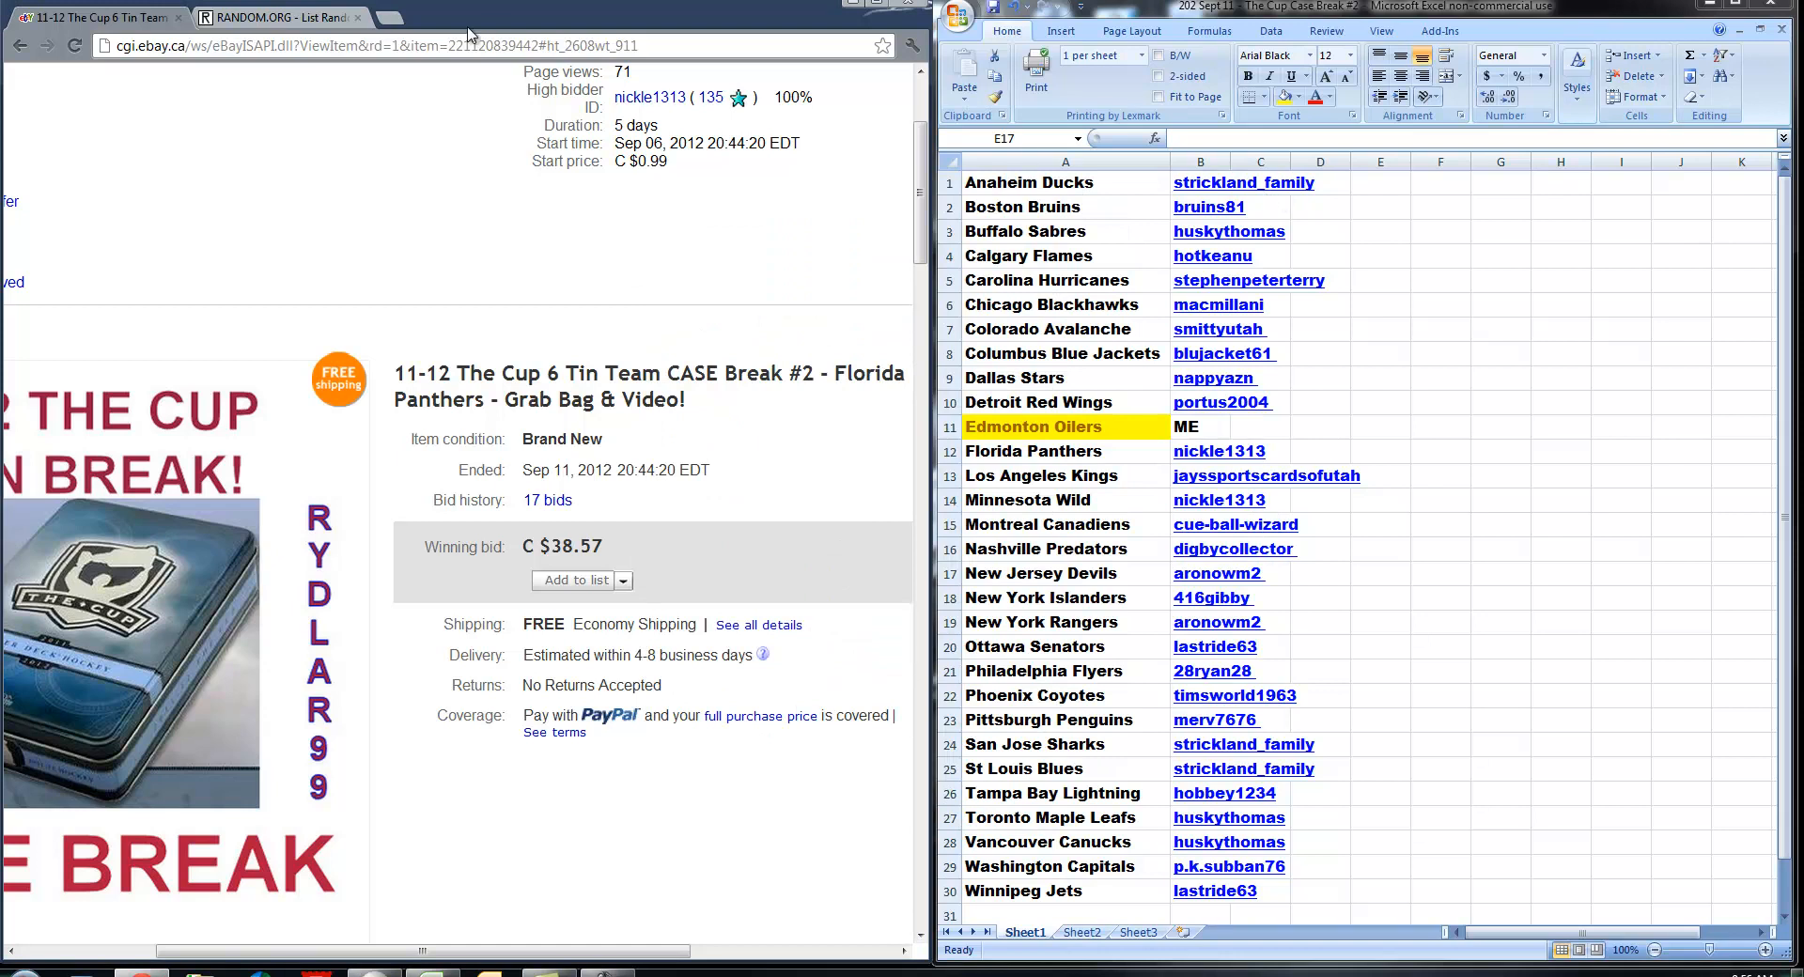
- In a new tab, search HockeyDB for 'mike mu' to reach Mike Murphy's goalie stats
{"action": "left_click", "coordinate": [389, 17]}
{"action": "type", "text": "www.hockeydb.co"}
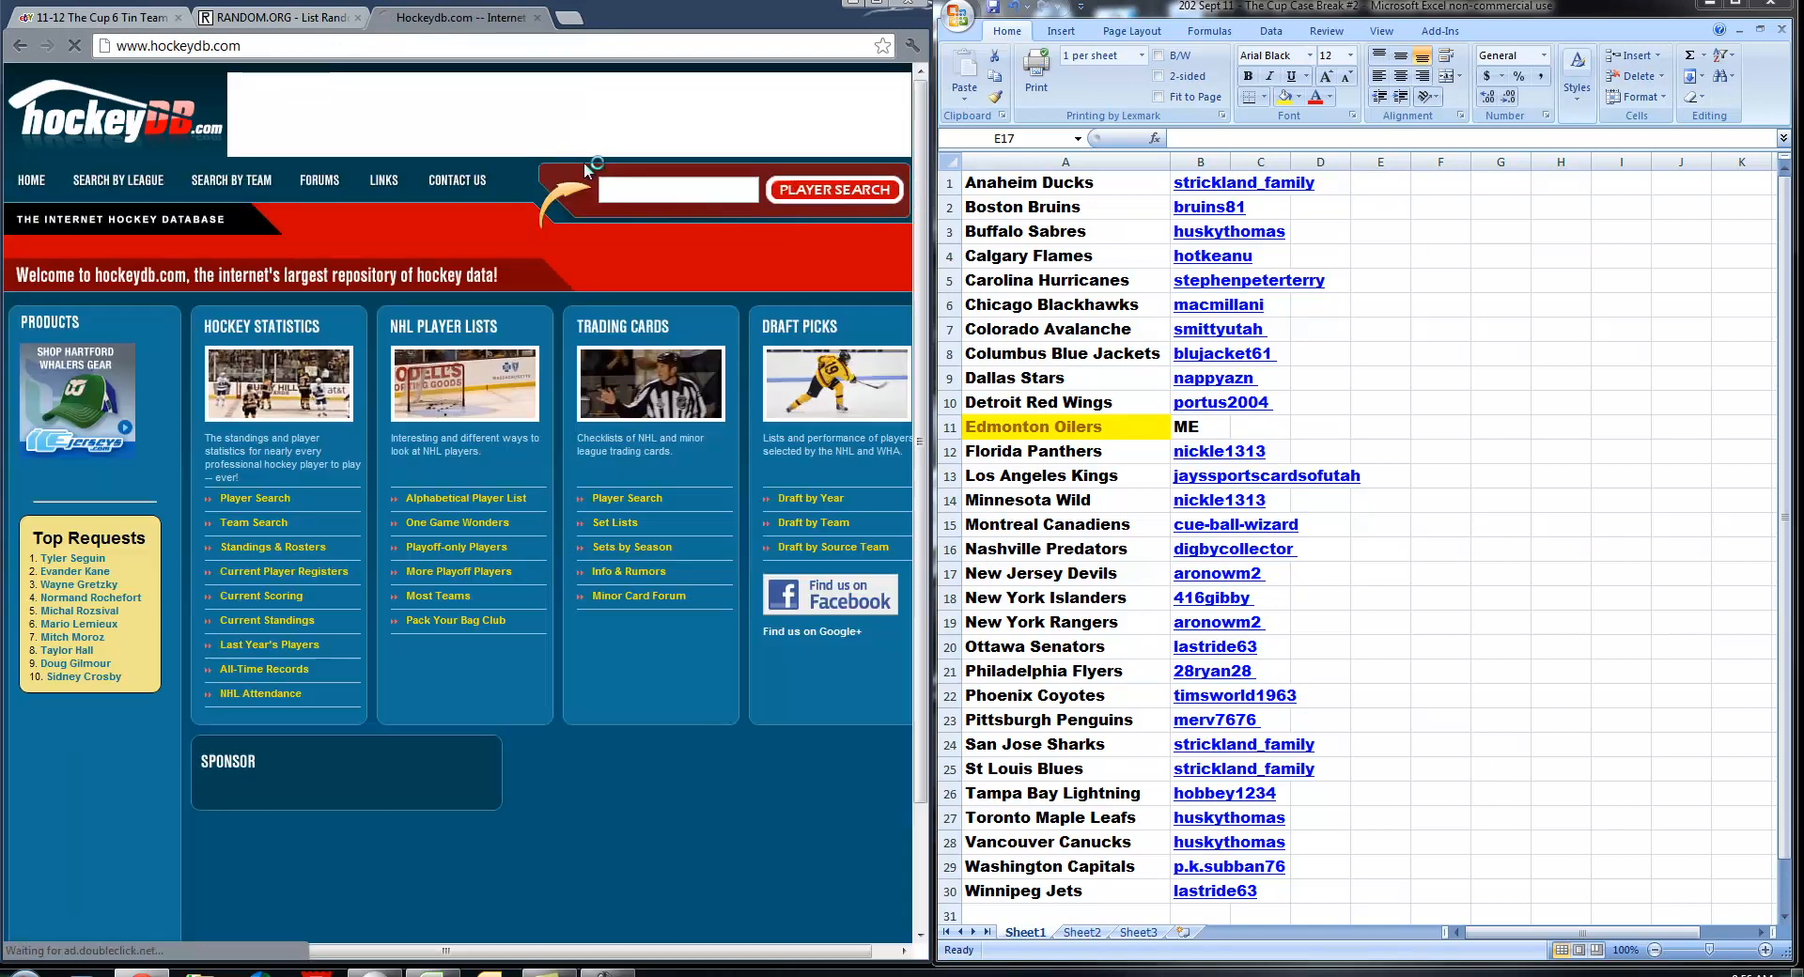
{"action": "type", "text": "mike murphy"}
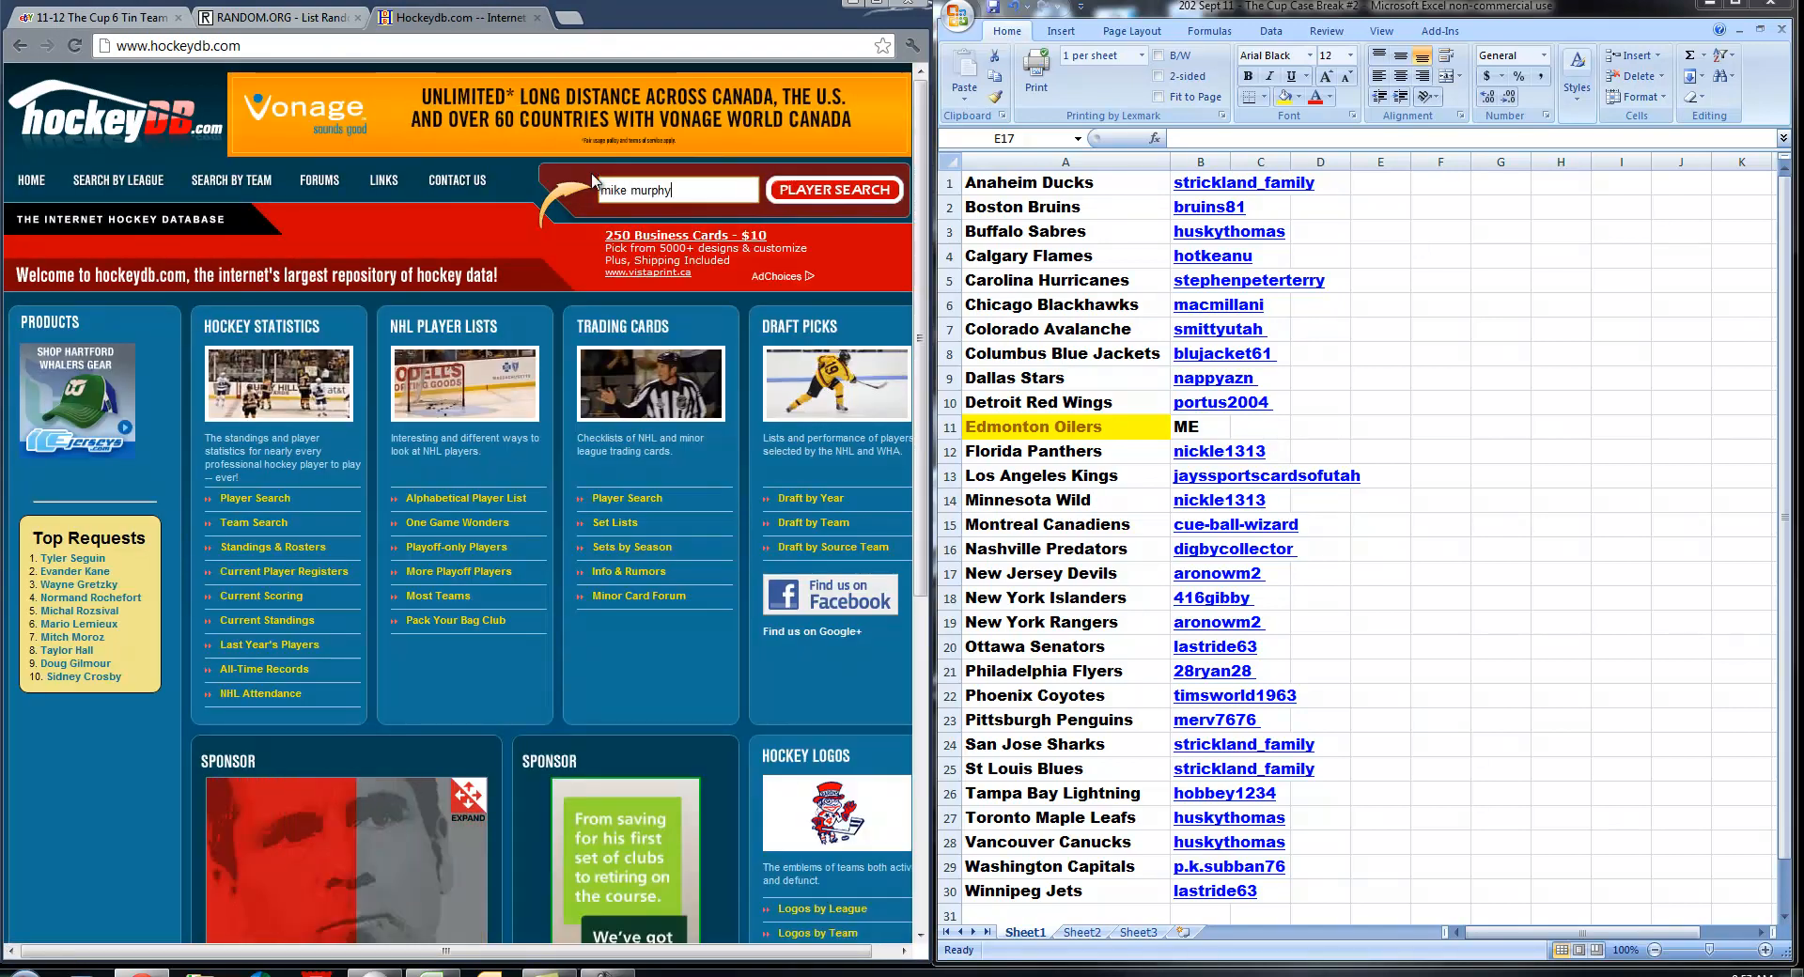
{"action": "left_click", "coordinate": [834, 189]}
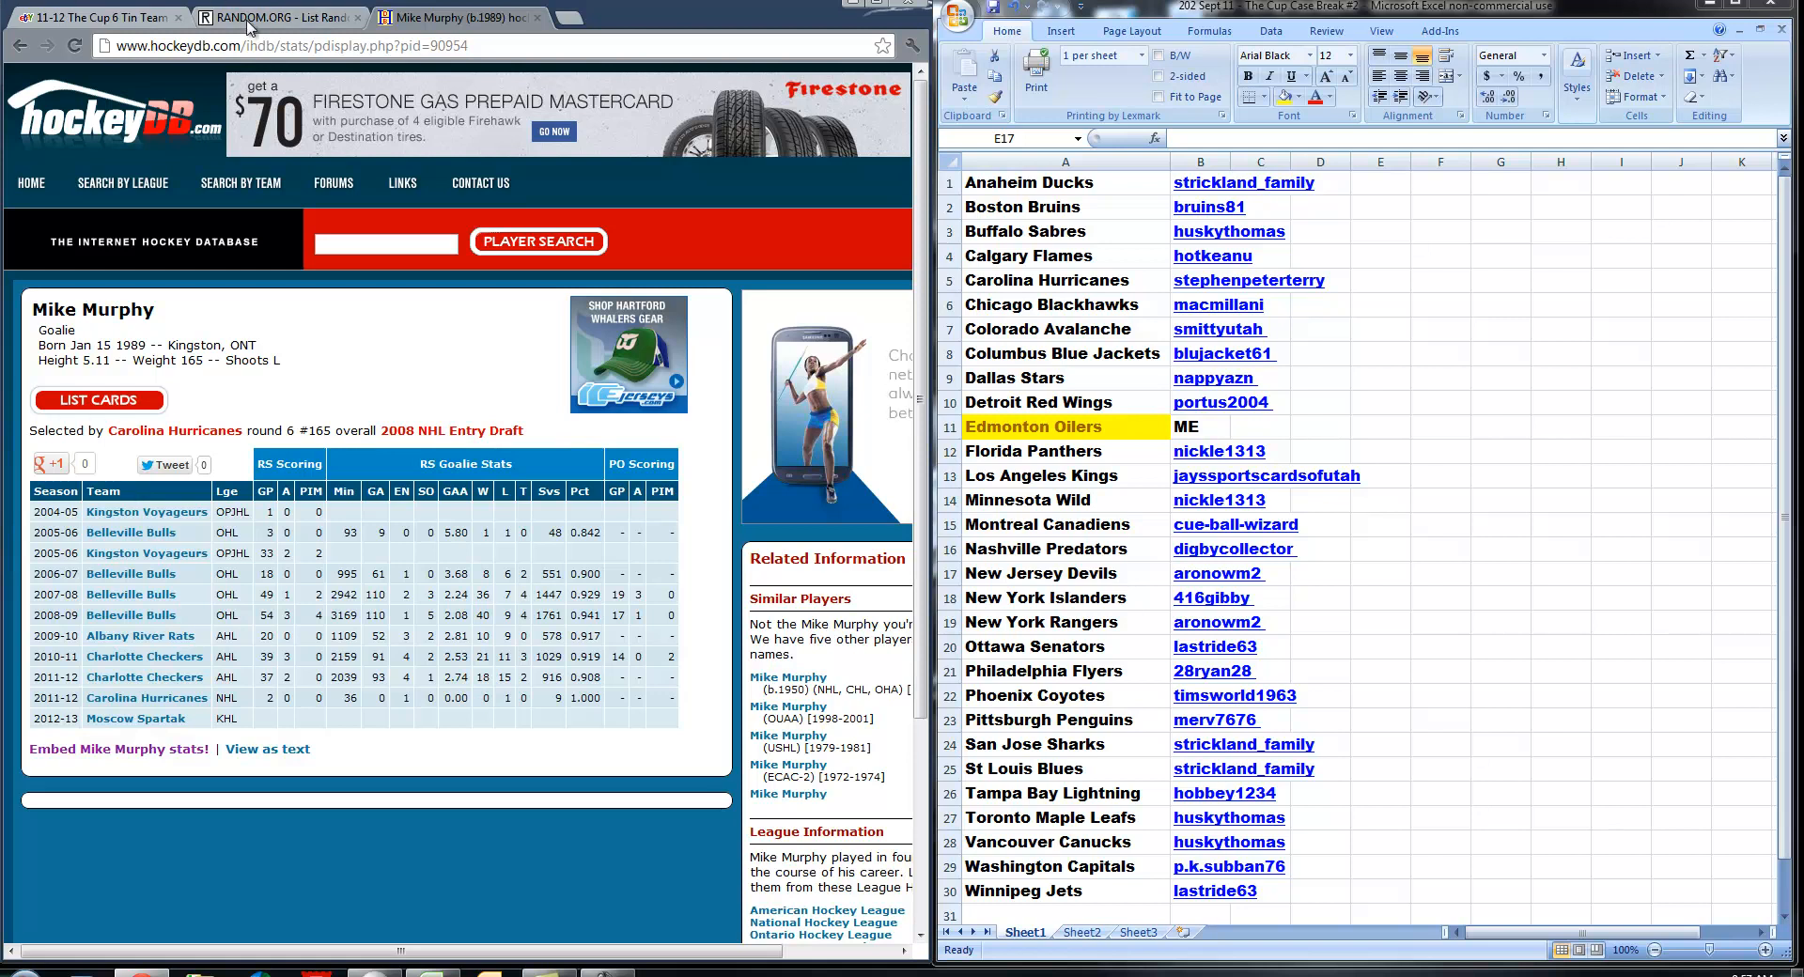
- Return to the RANDOM.ORG List Randomizer tab with its empty list box
{"action": "left_click", "coordinate": [276, 17]}
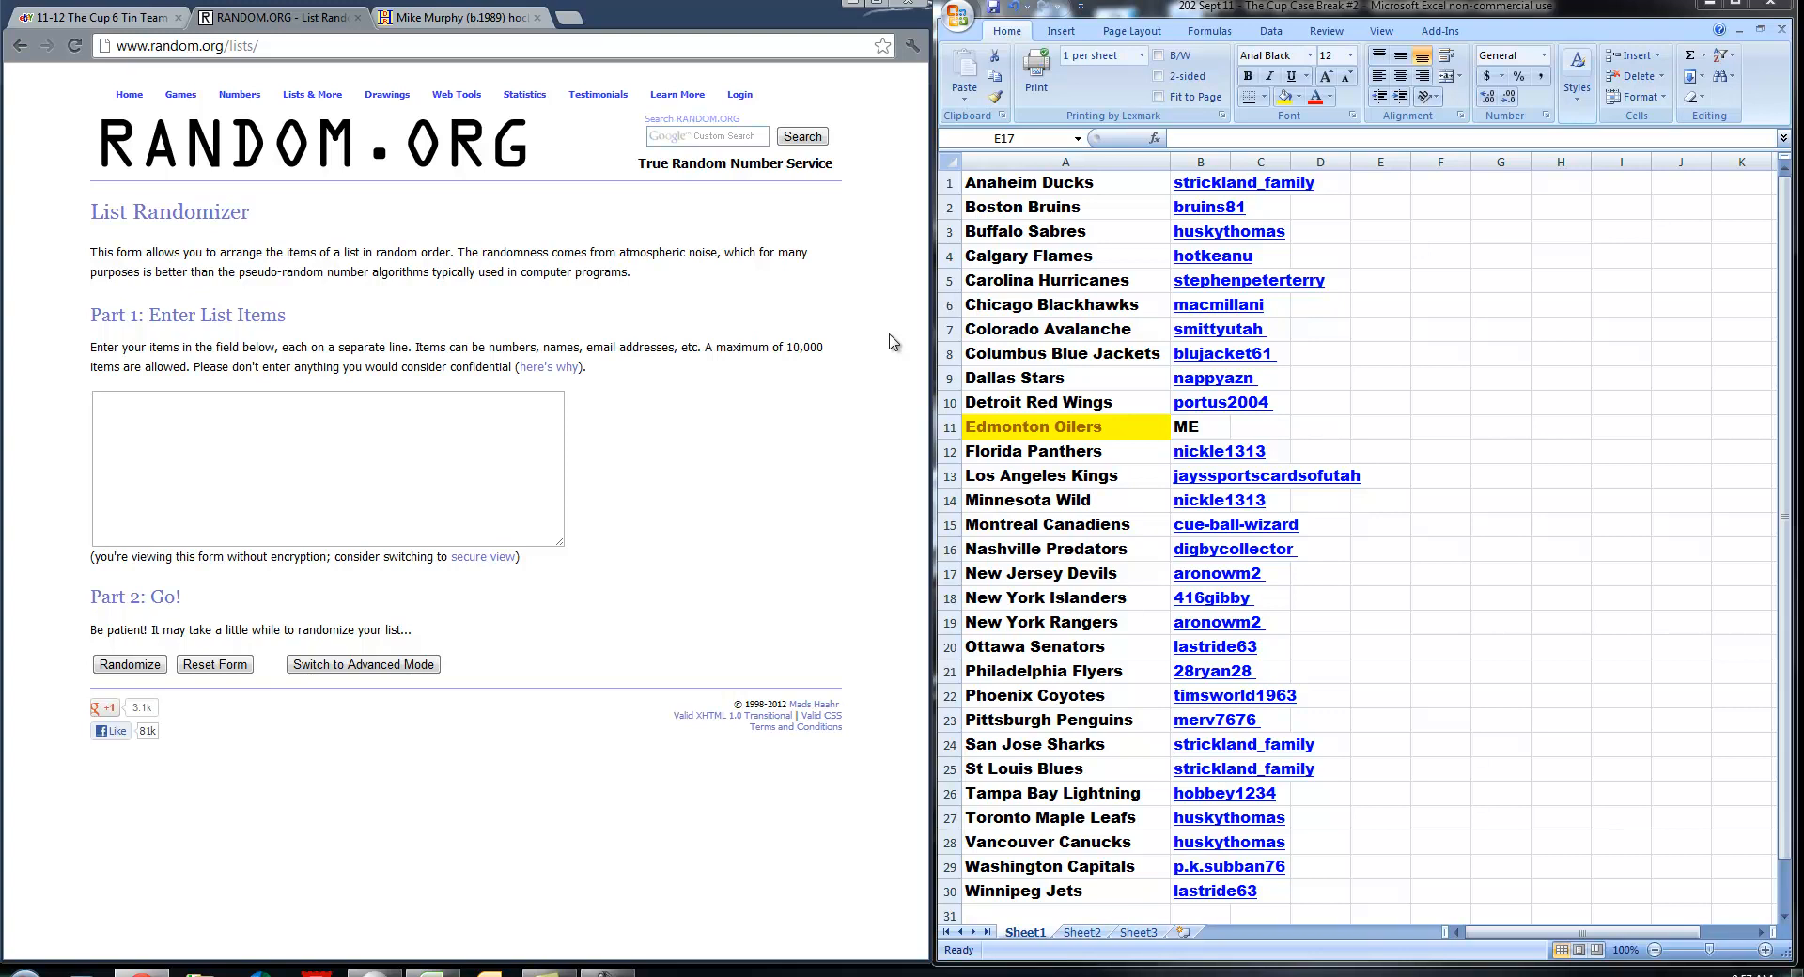
{"action": "mouse_move", "coordinate": [984, 343]}
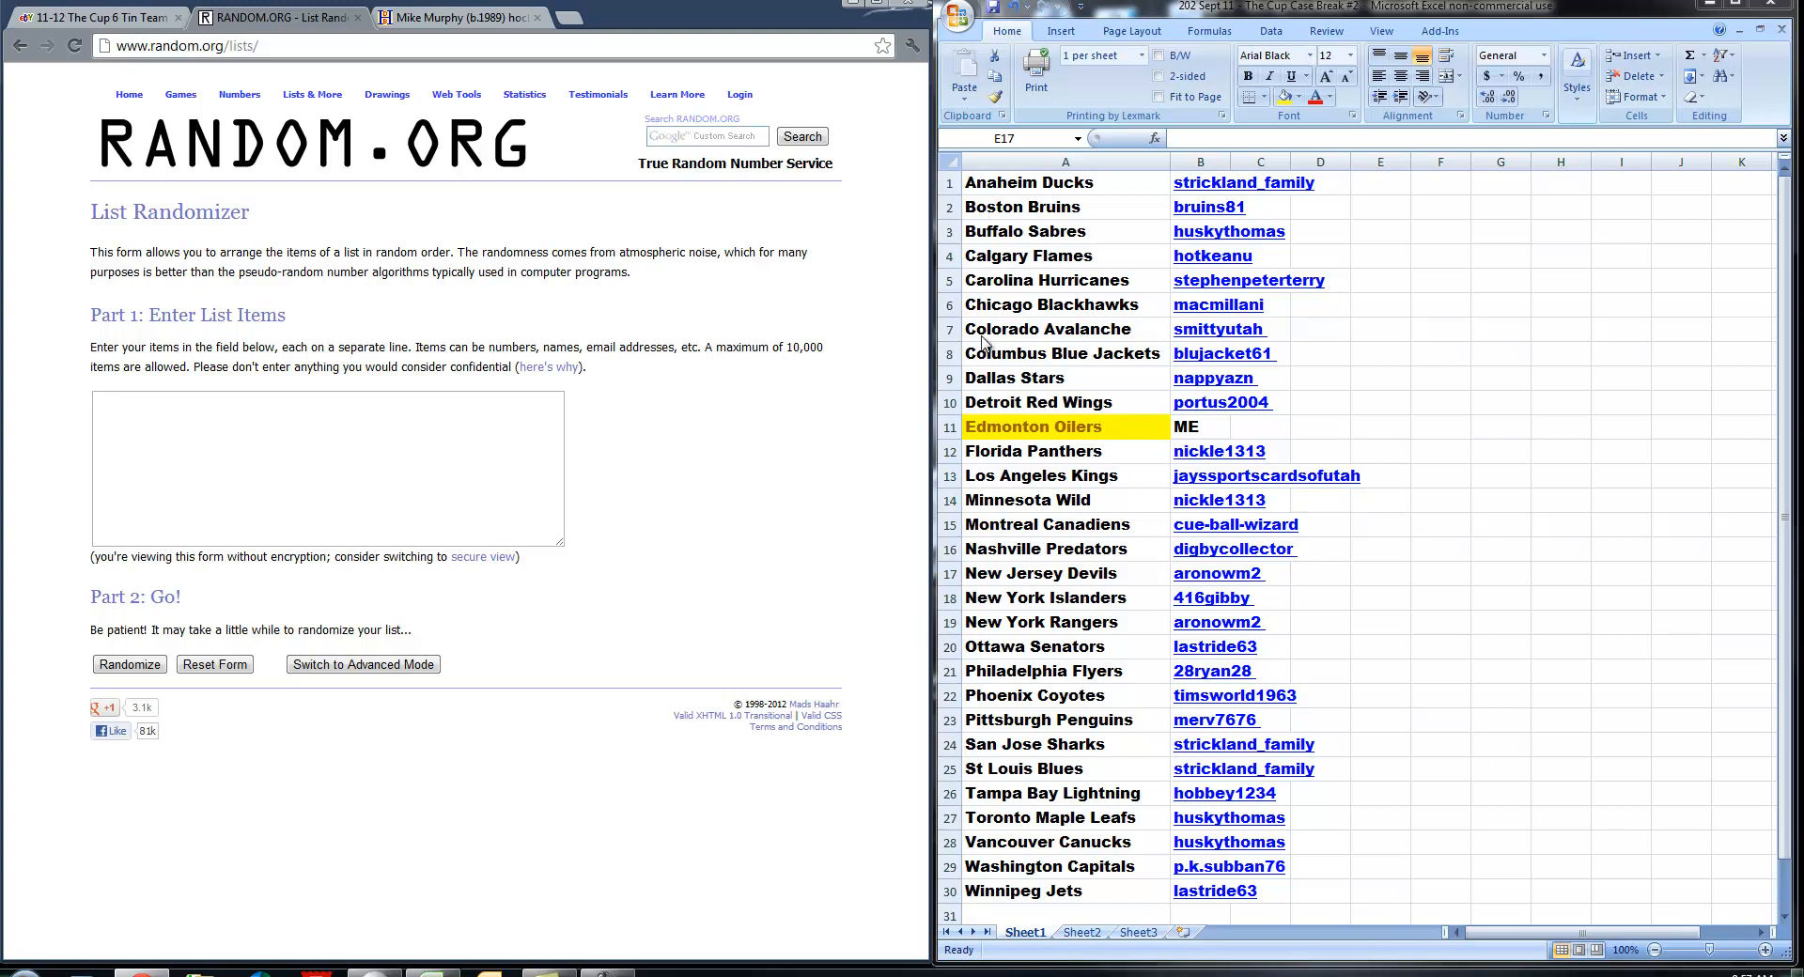
- Copy Colorado Avalanche and New Jersey Devils from the Excel team list for the randomizer
{"action": "right_click", "coordinate": [1059, 328]}
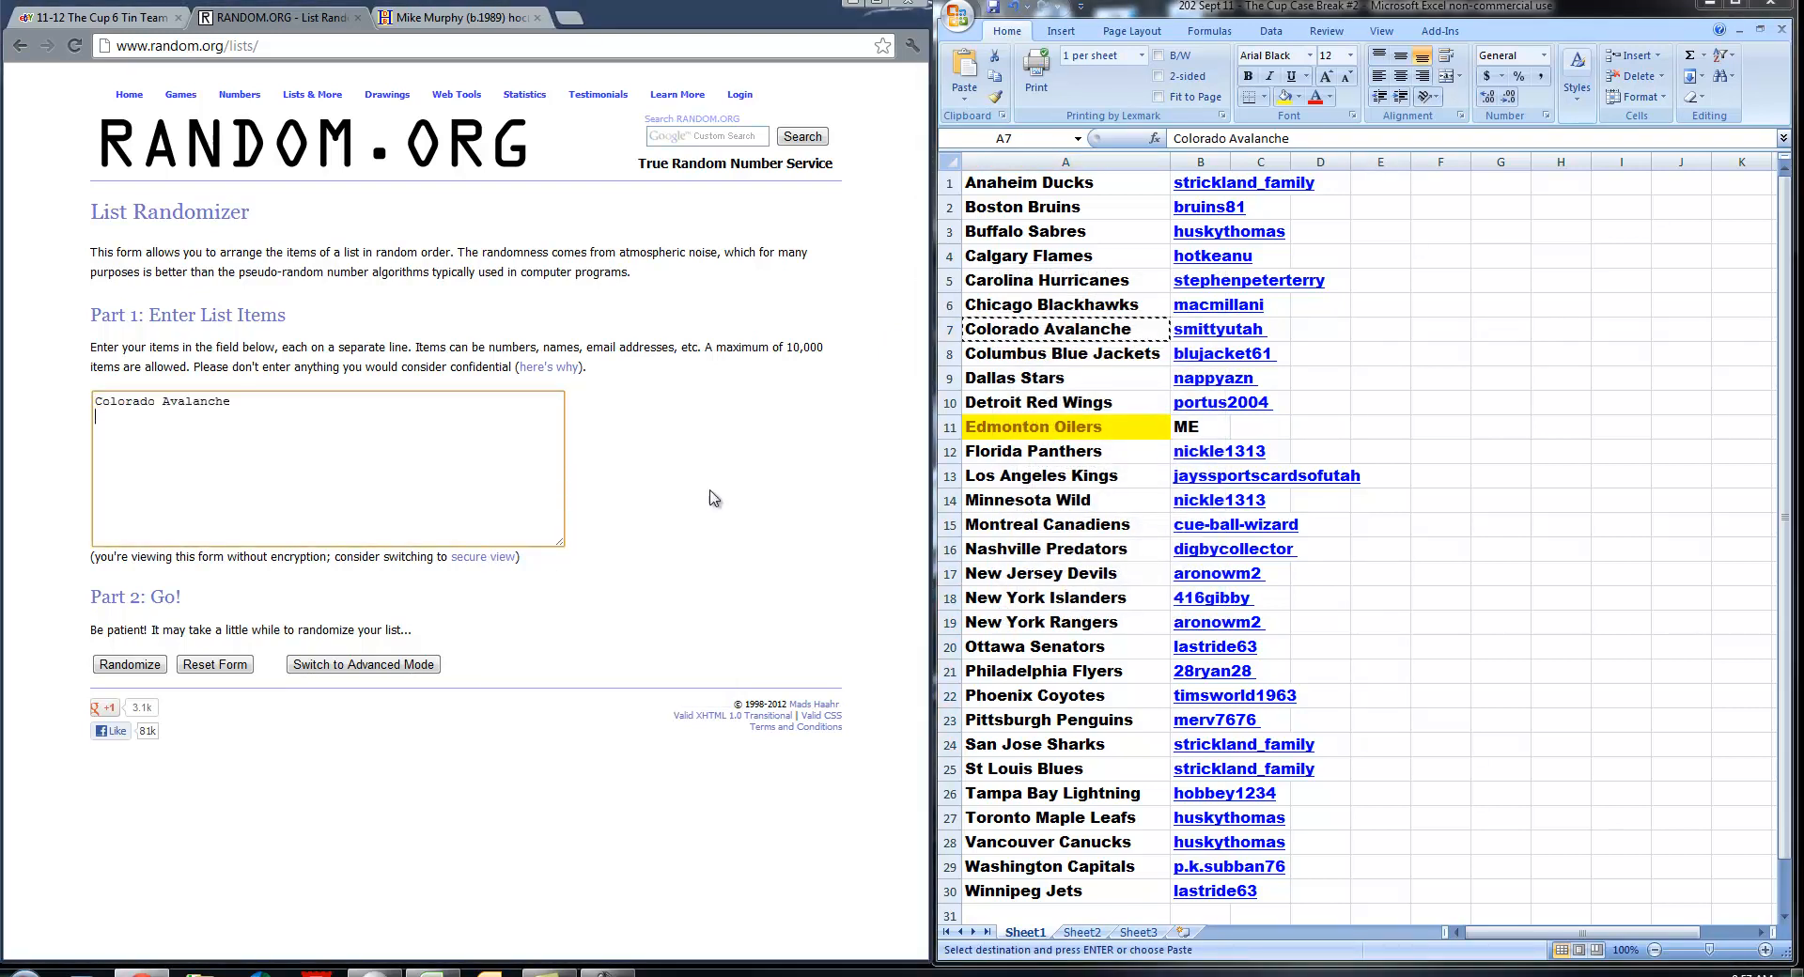
{"action": "left_click", "coordinate": [1043, 573]}
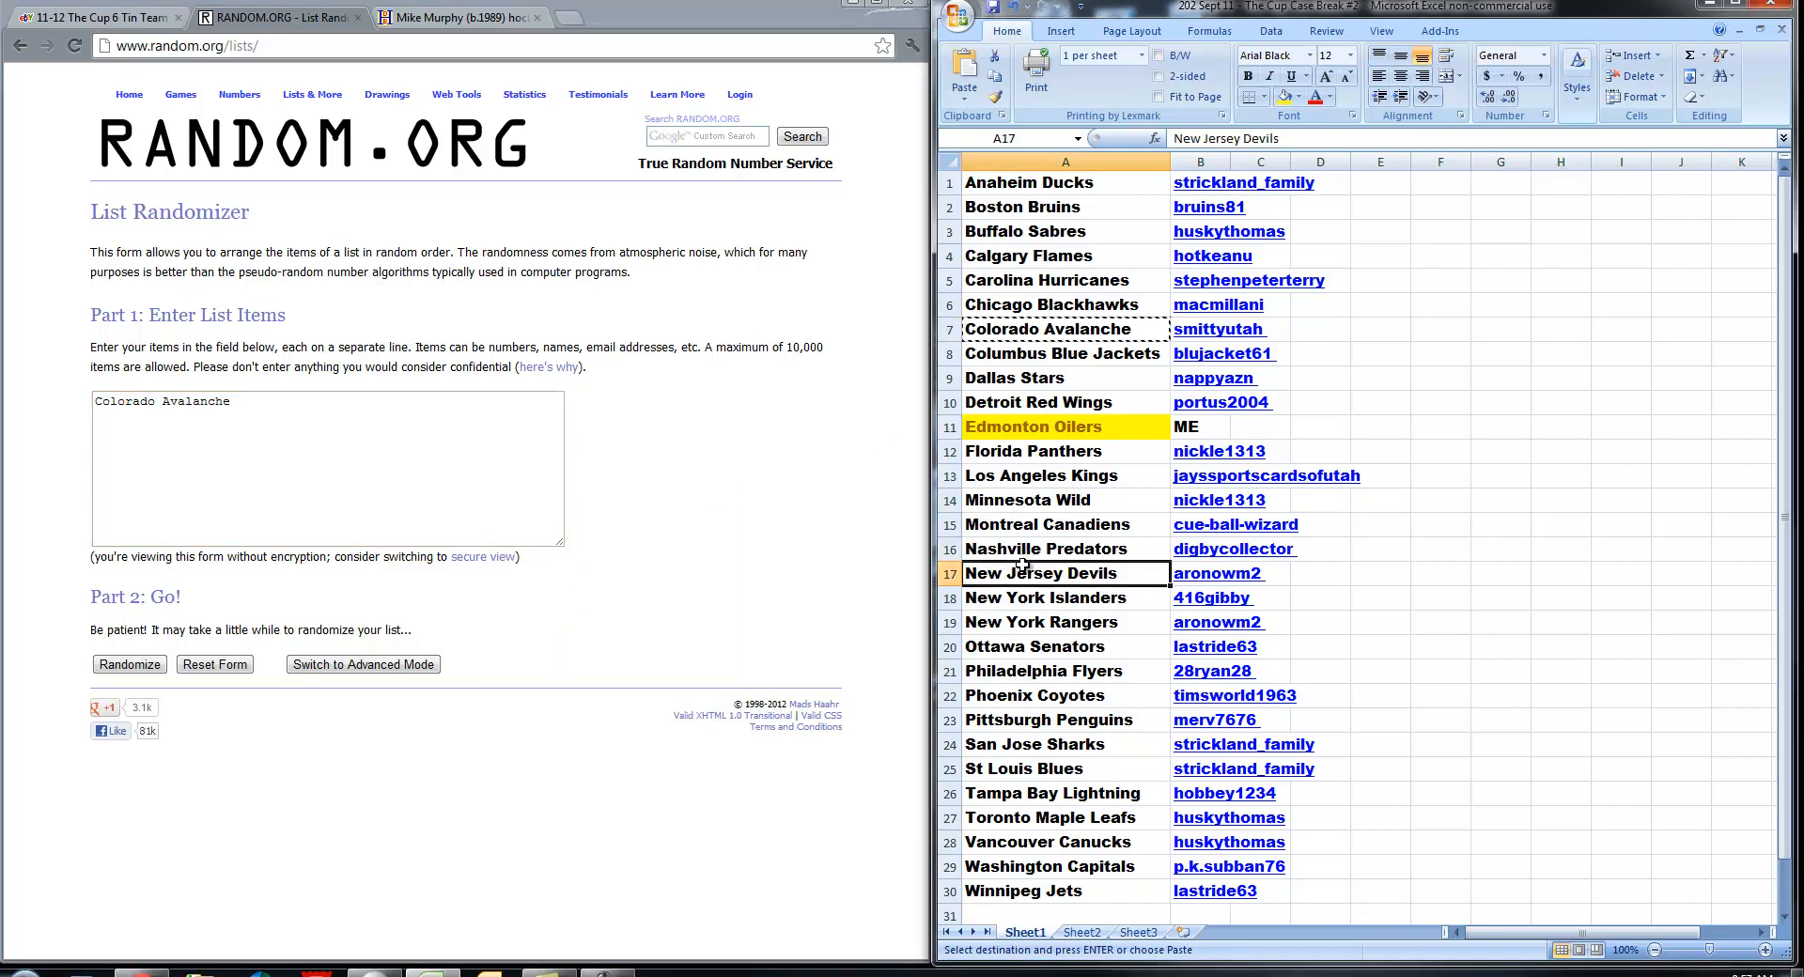
{"action": "right_click", "coordinate": [334, 460]}
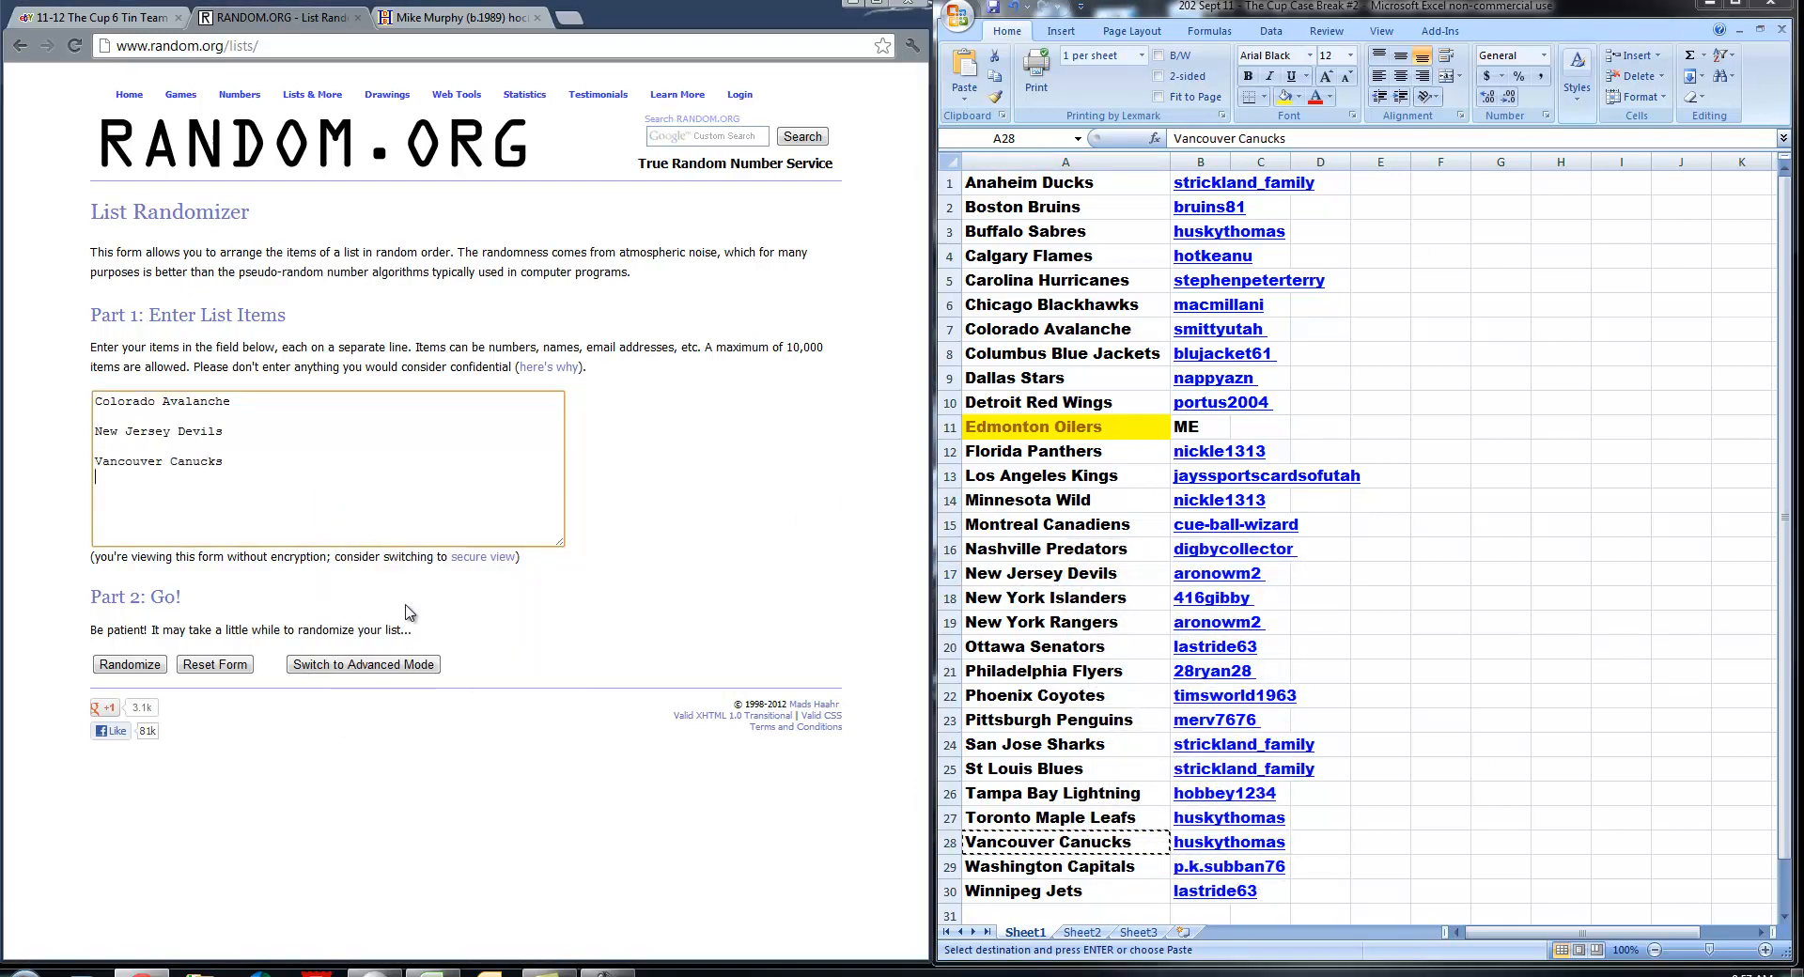
{"action": "mouse_move", "coordinate": [1081, 544]}
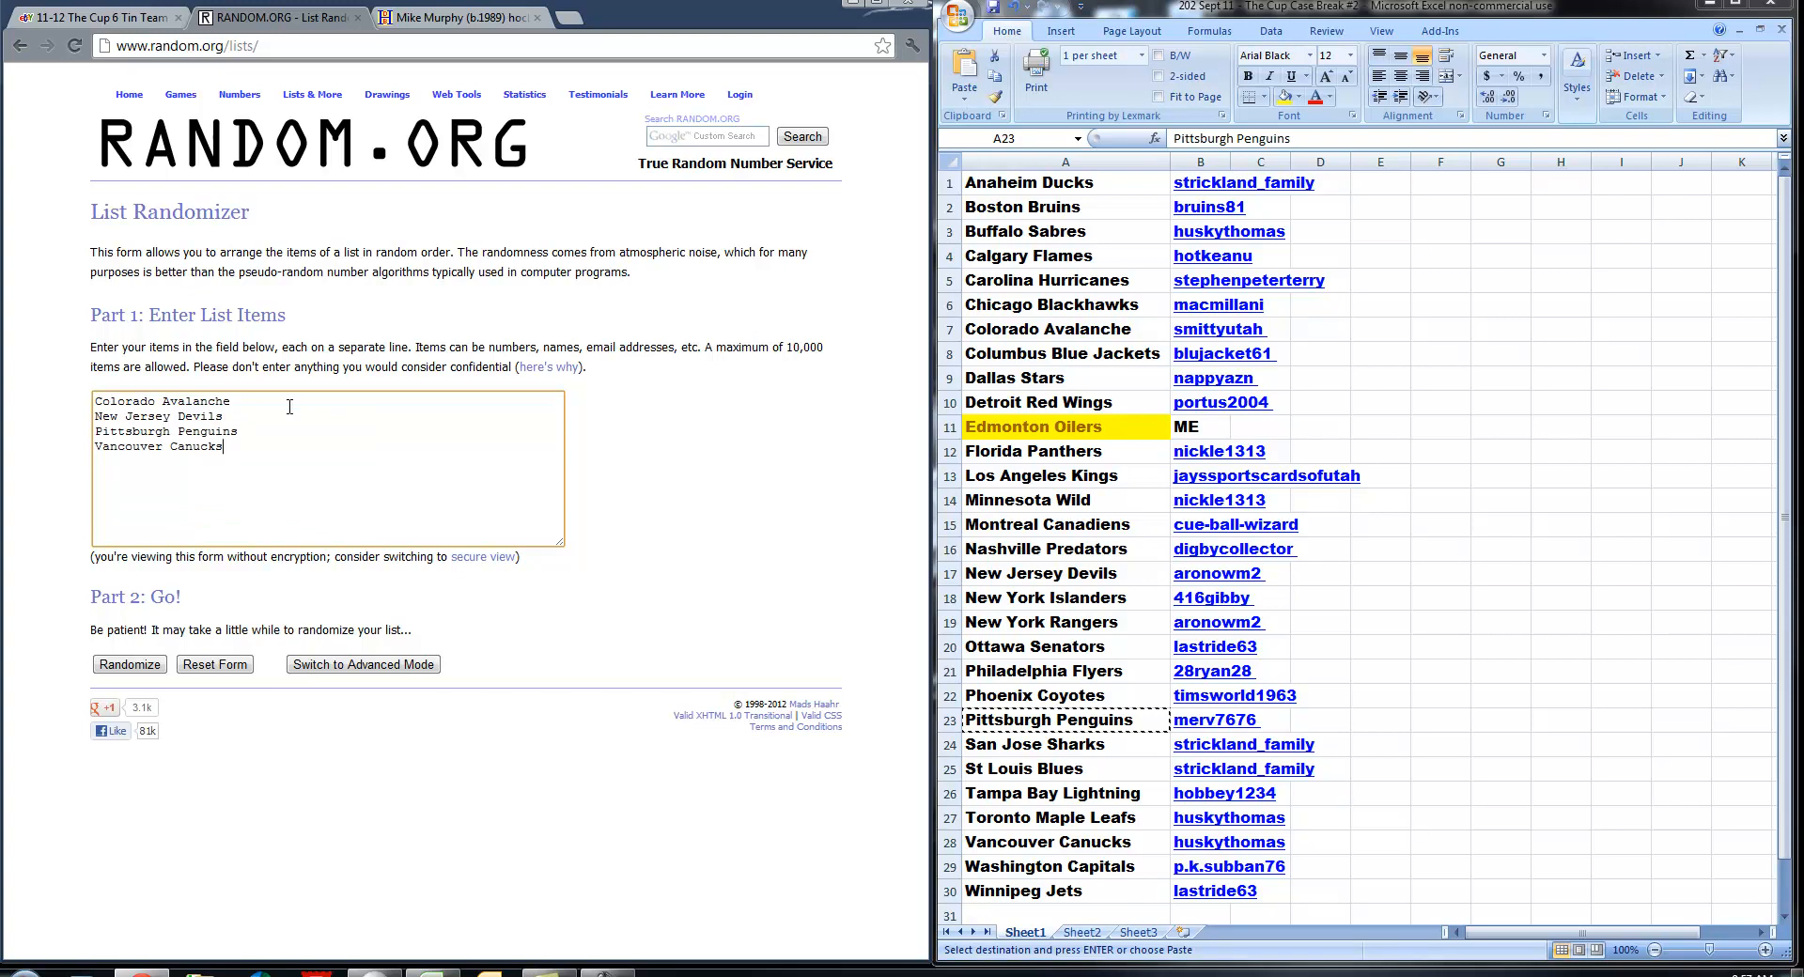
{"action": "mouse_move", "coordinate": [271, 477]}
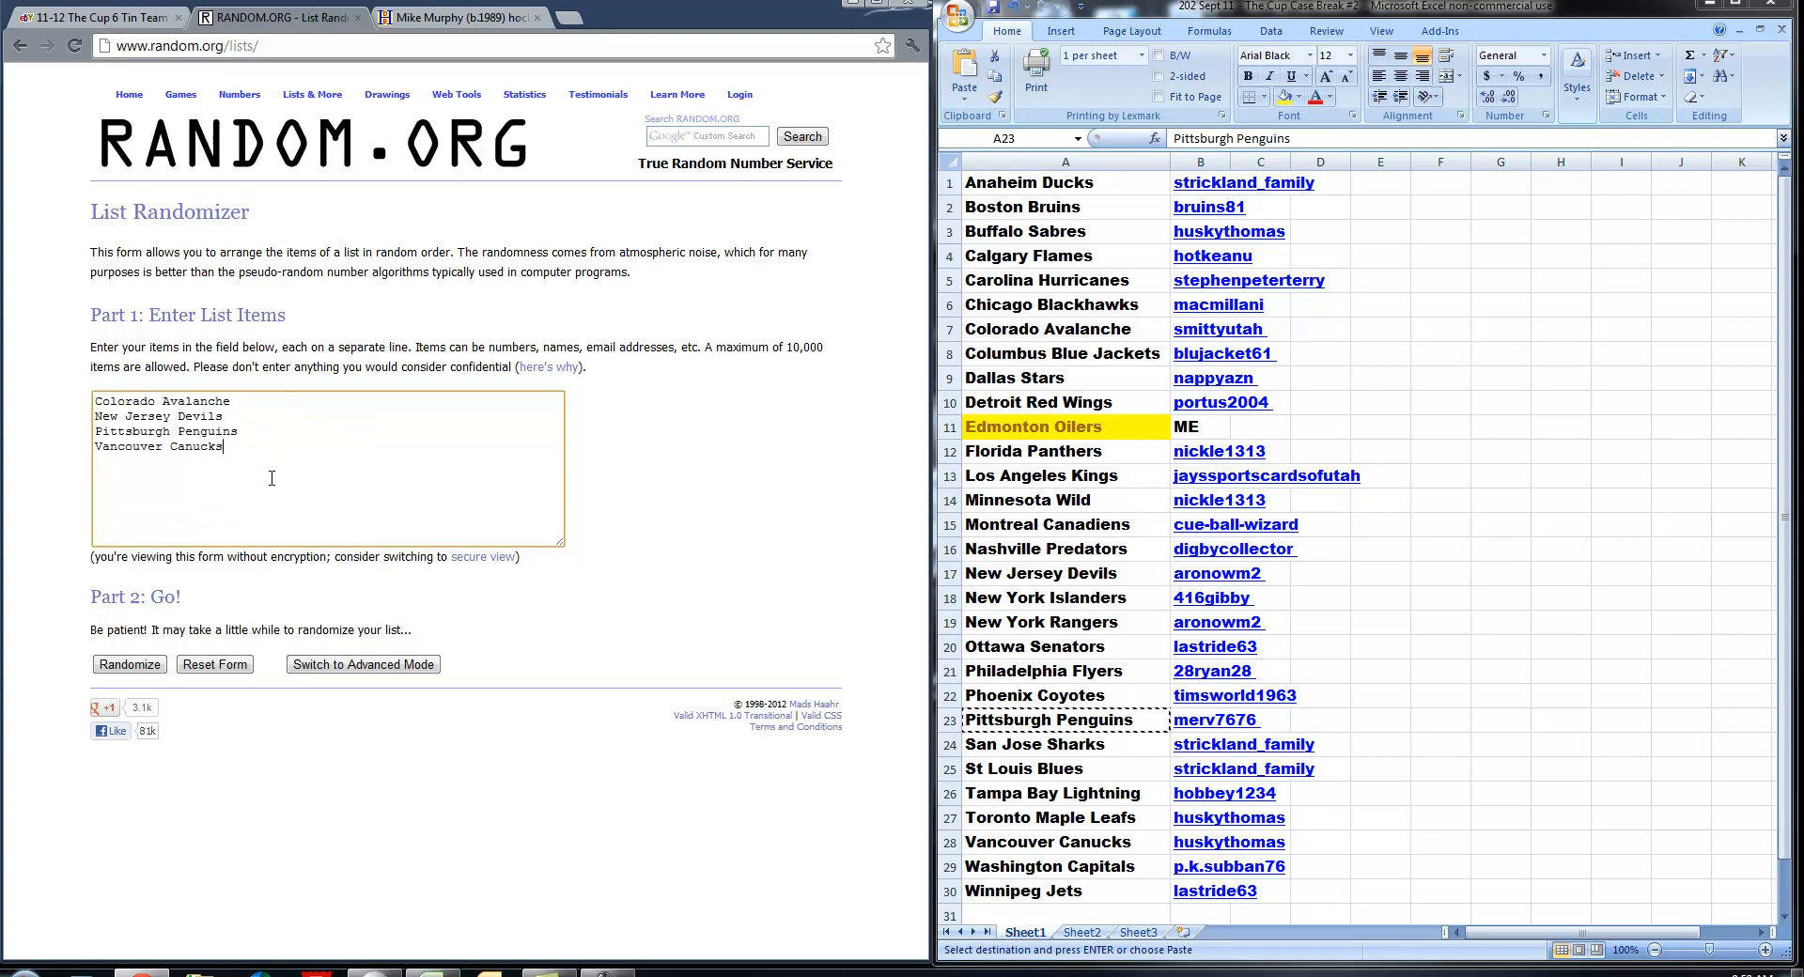
{"action": "mouse_move", "coordinate": [284, 445]}
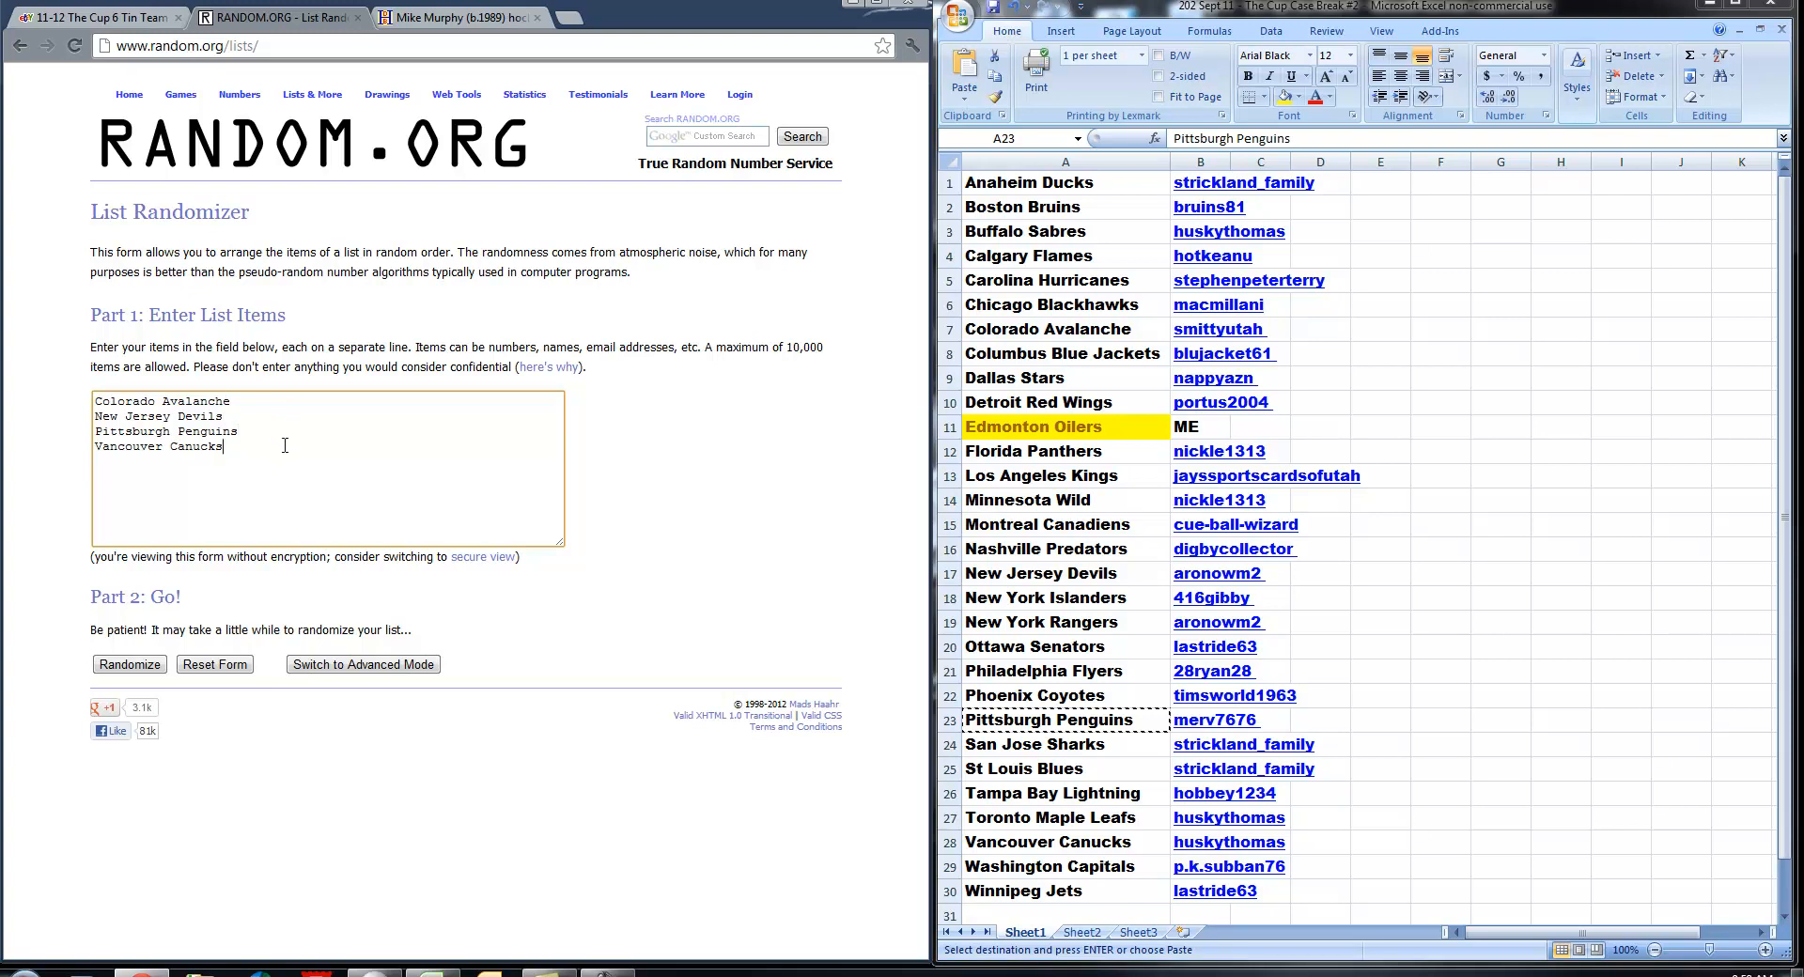
{"action": "mouse_move", "coordinate": [321, 515]}
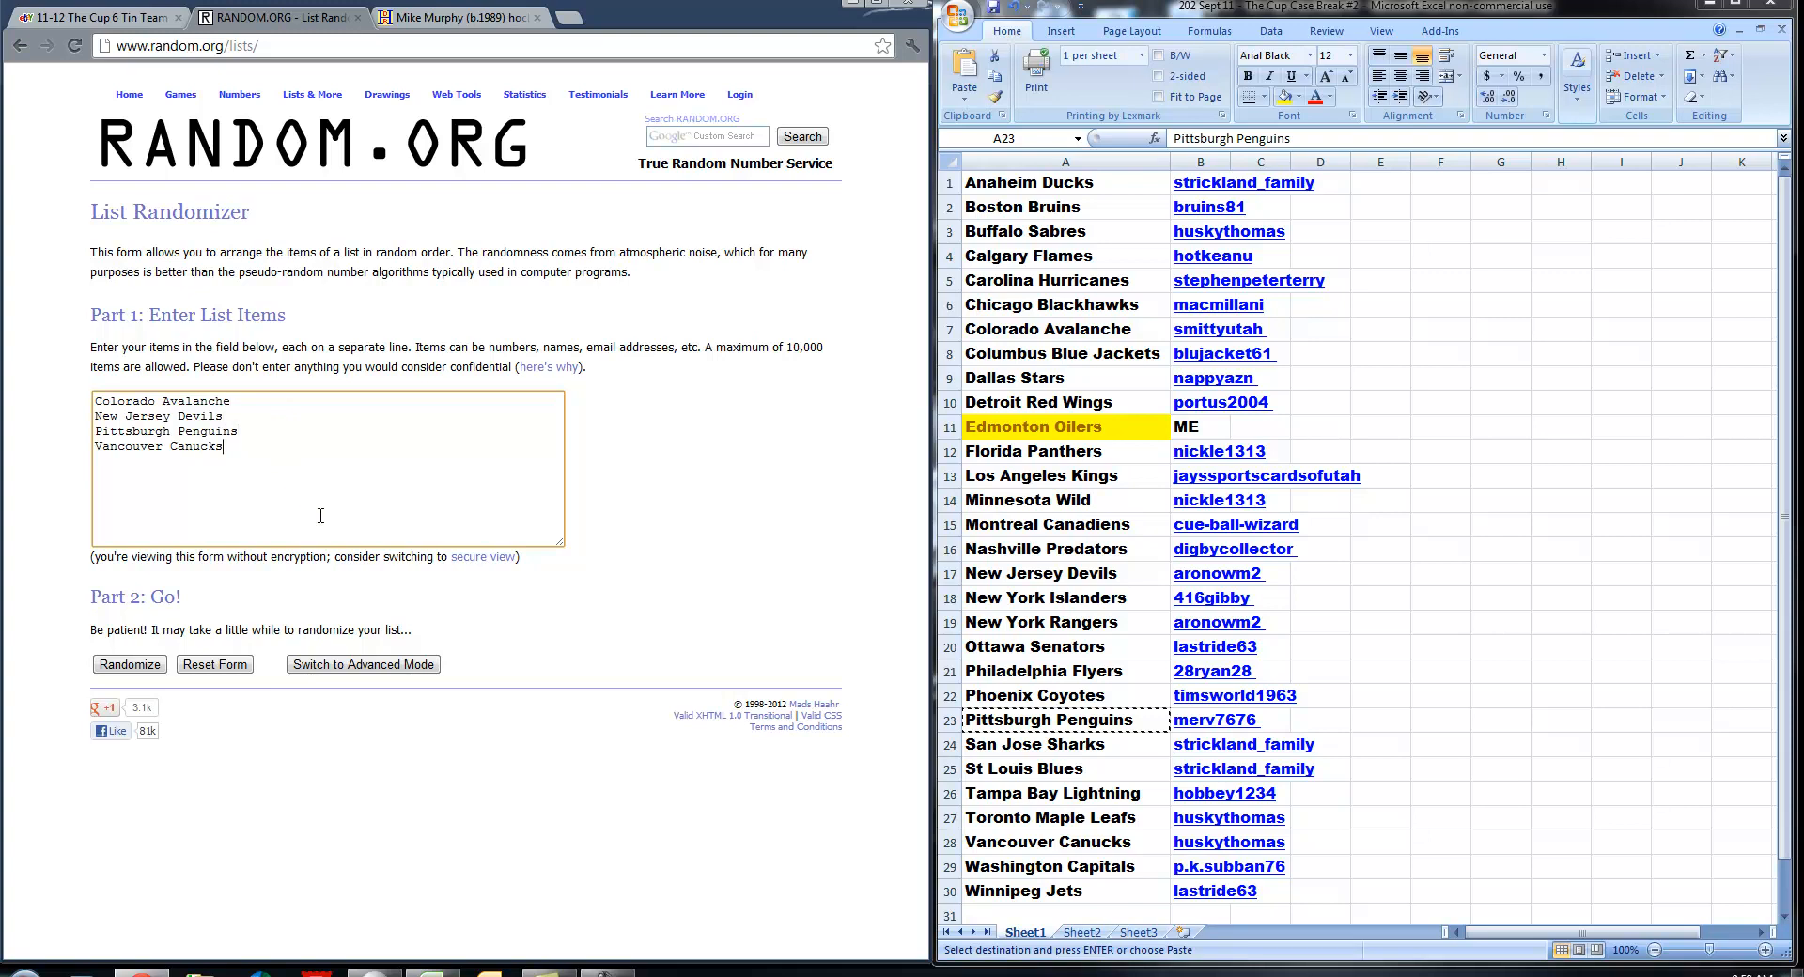
- Randomize the four-team list, then reshuffle it three more times
{"action": "left_click", "coordinate": [128, 665]}
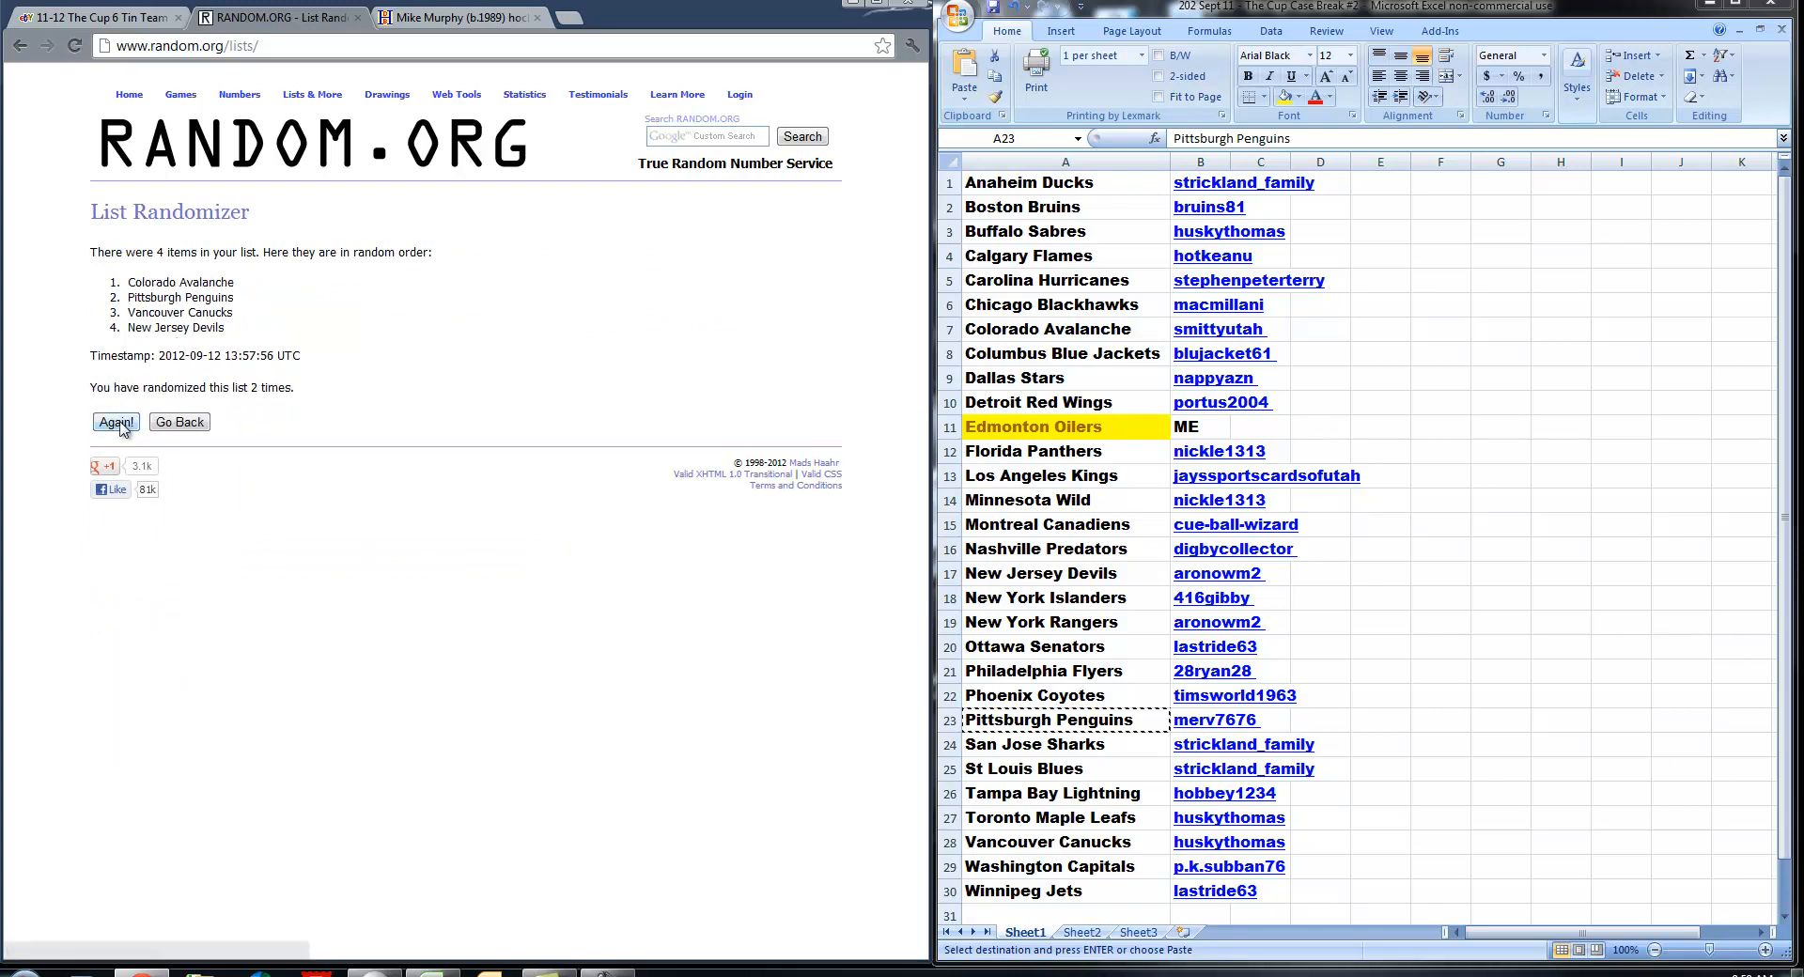
{"action": "left_click", "coordinate": [116, 423]}
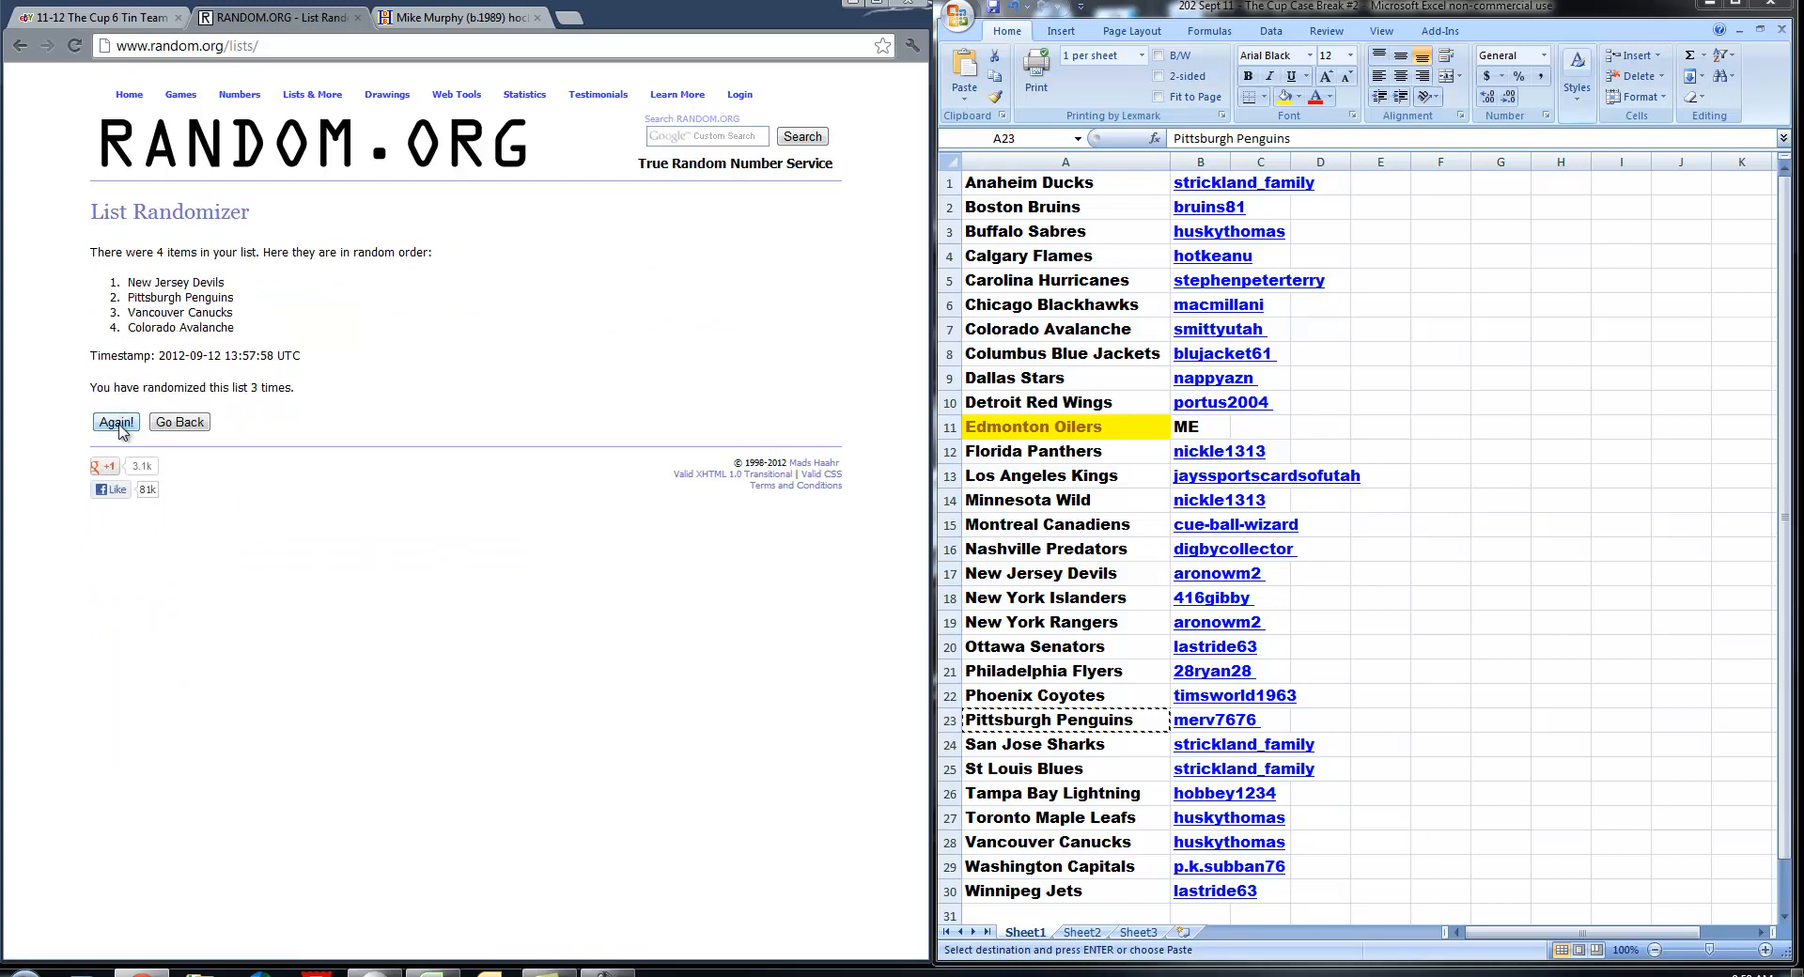
{"action": "left_click", "coordinate": [116, 423]}
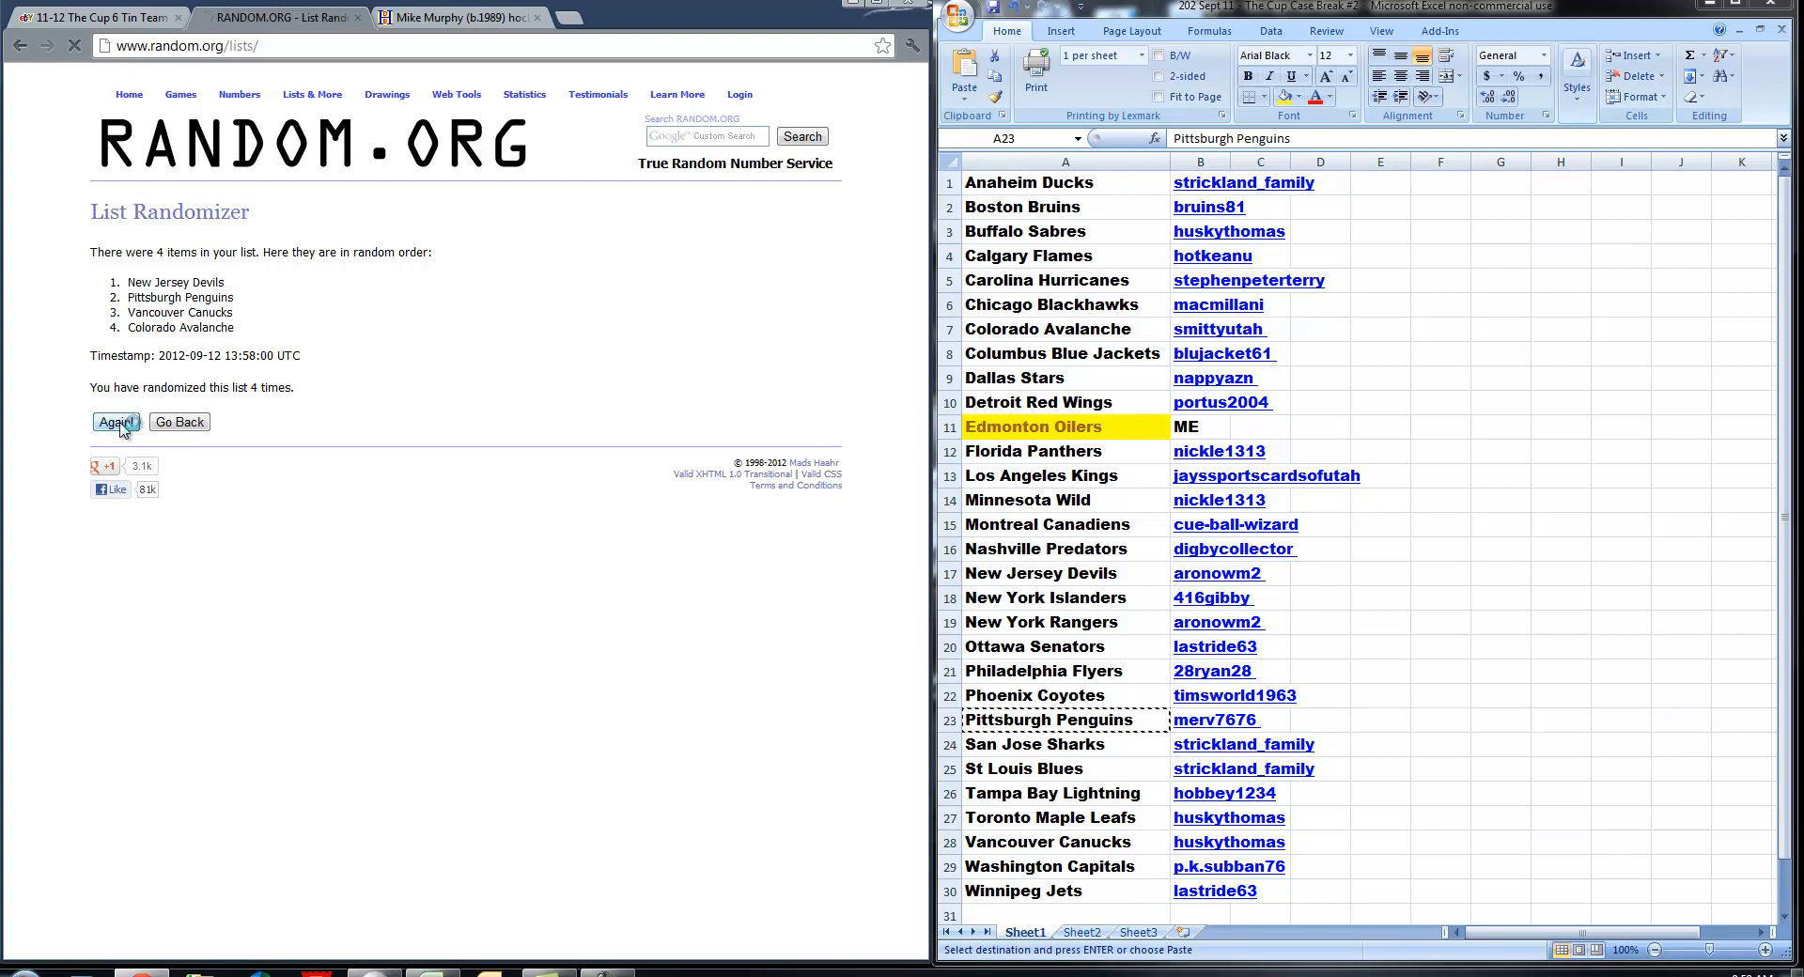
{"action": "left_click", "coordinate": [117, 421]}
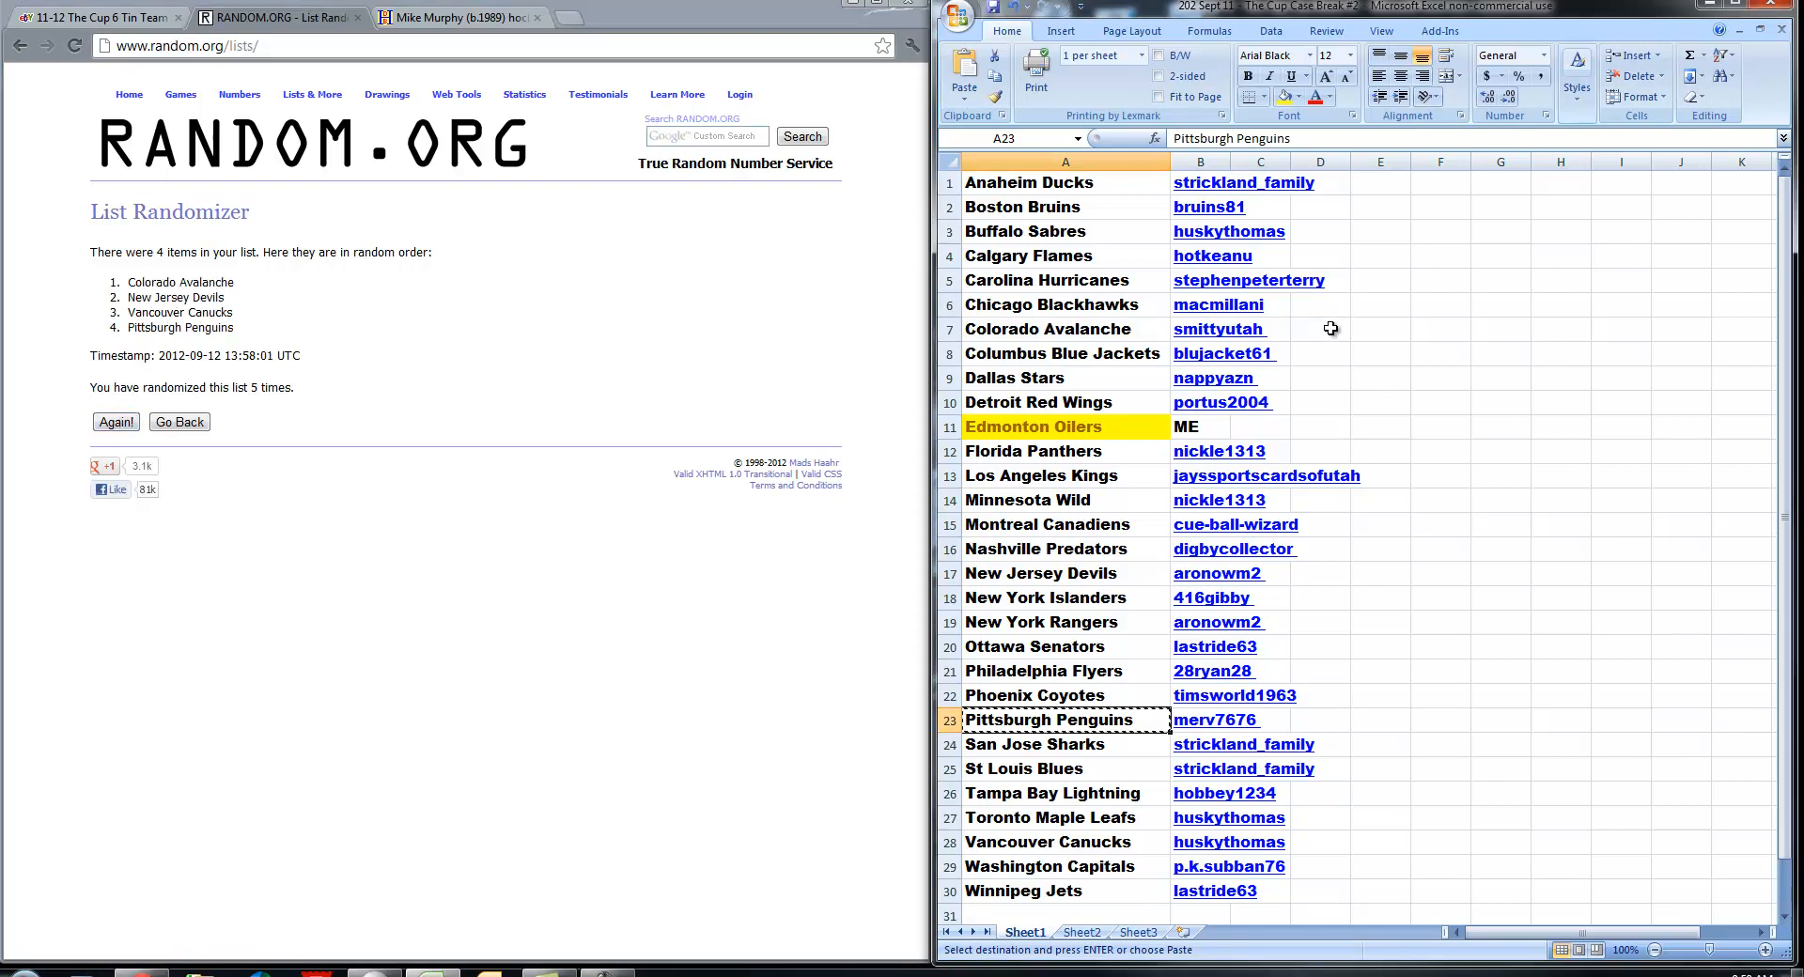
- Type the 'quad goalies' note beside Colorado Avalanche in cell D7
{"action": "type", "text": "quad"}
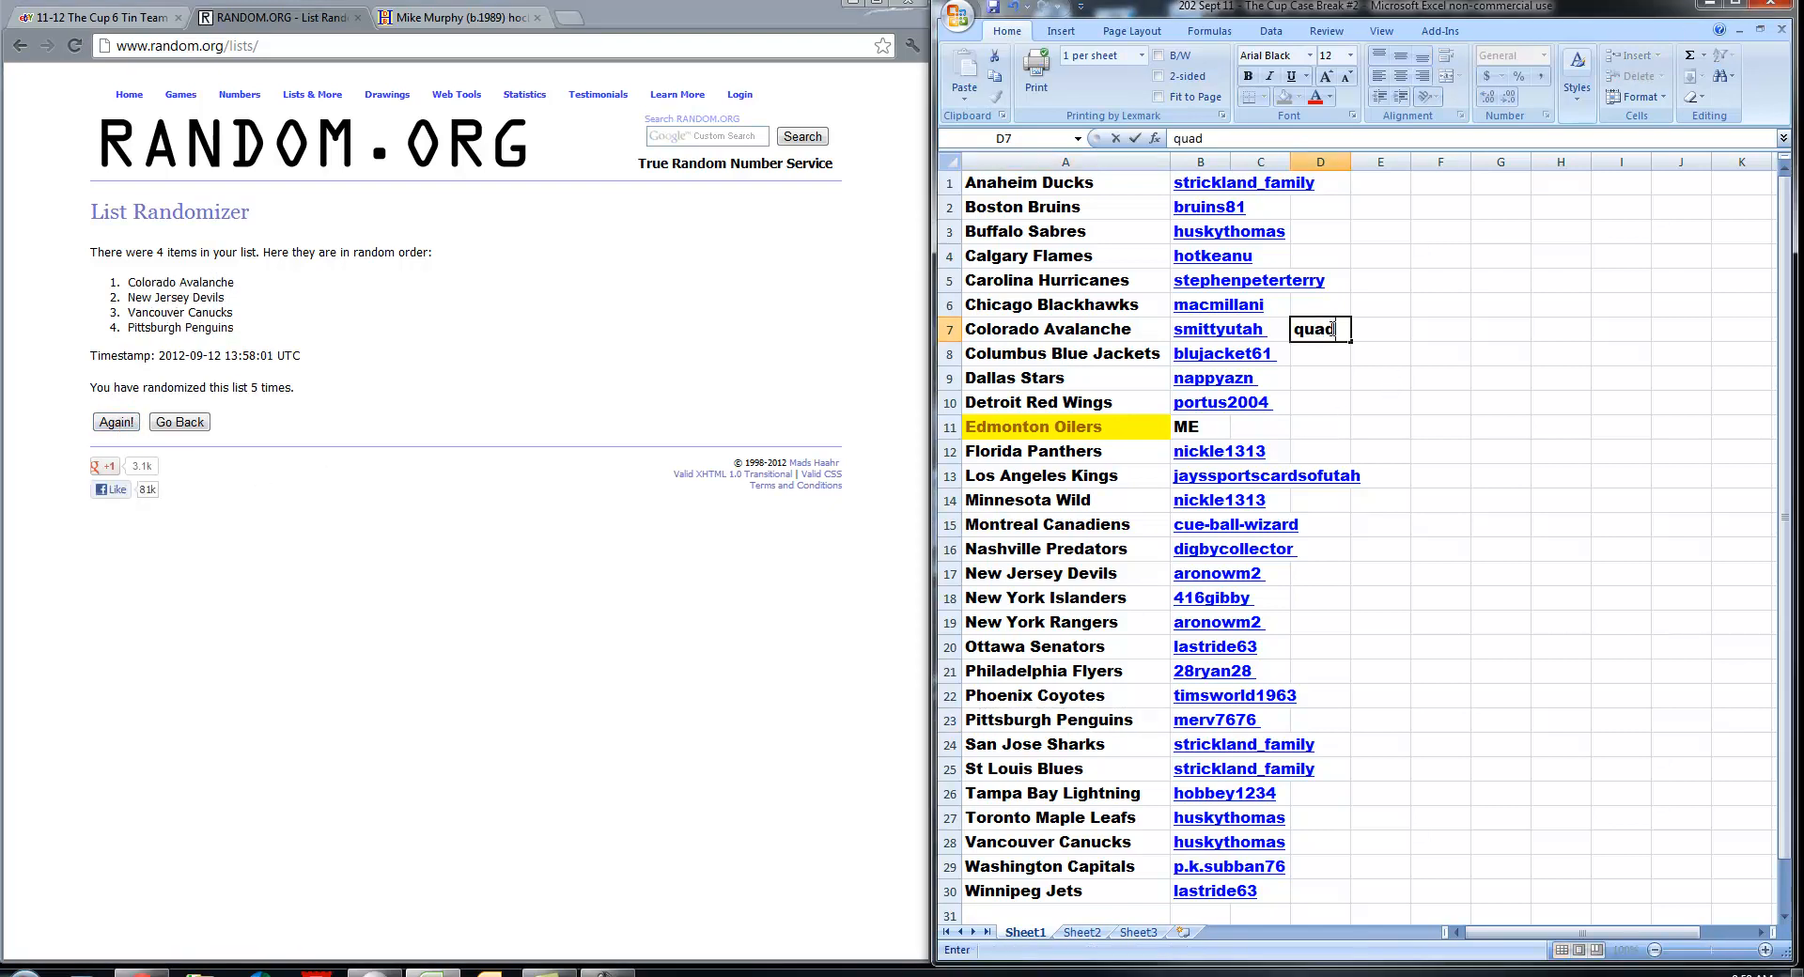
{"action": "type", "text": "goalies /10"}
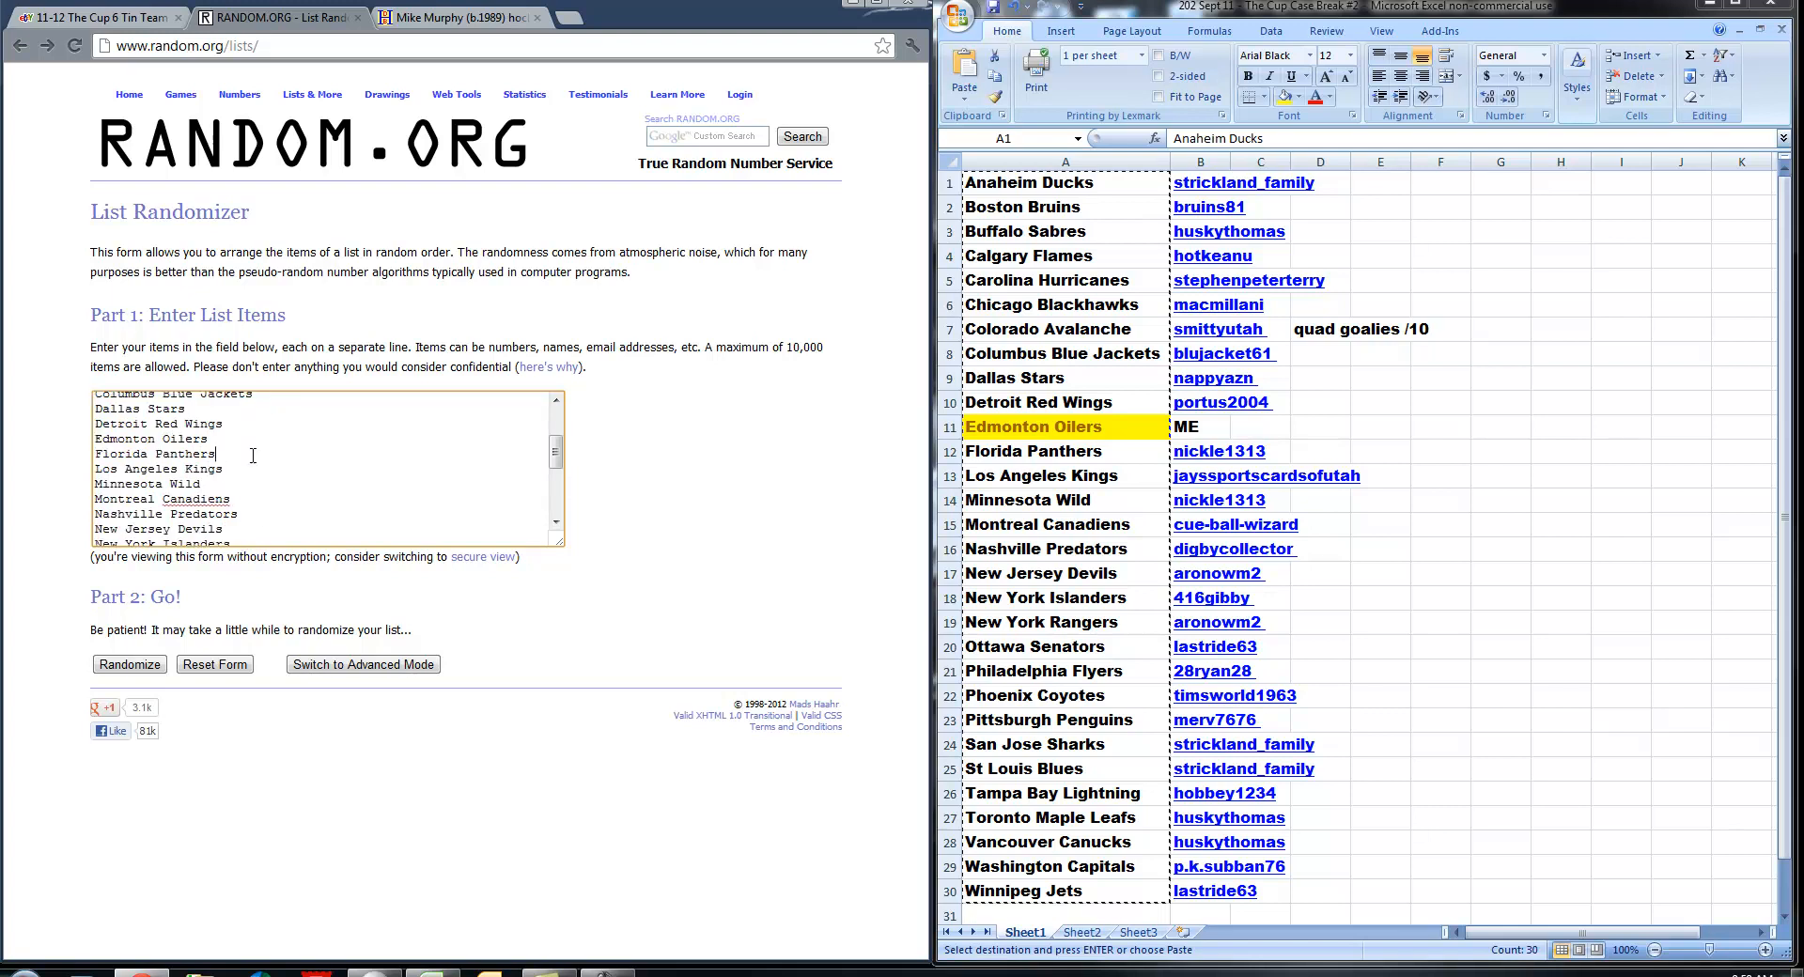
{"action": "mouse_move", "coordinate": [287, 414]}
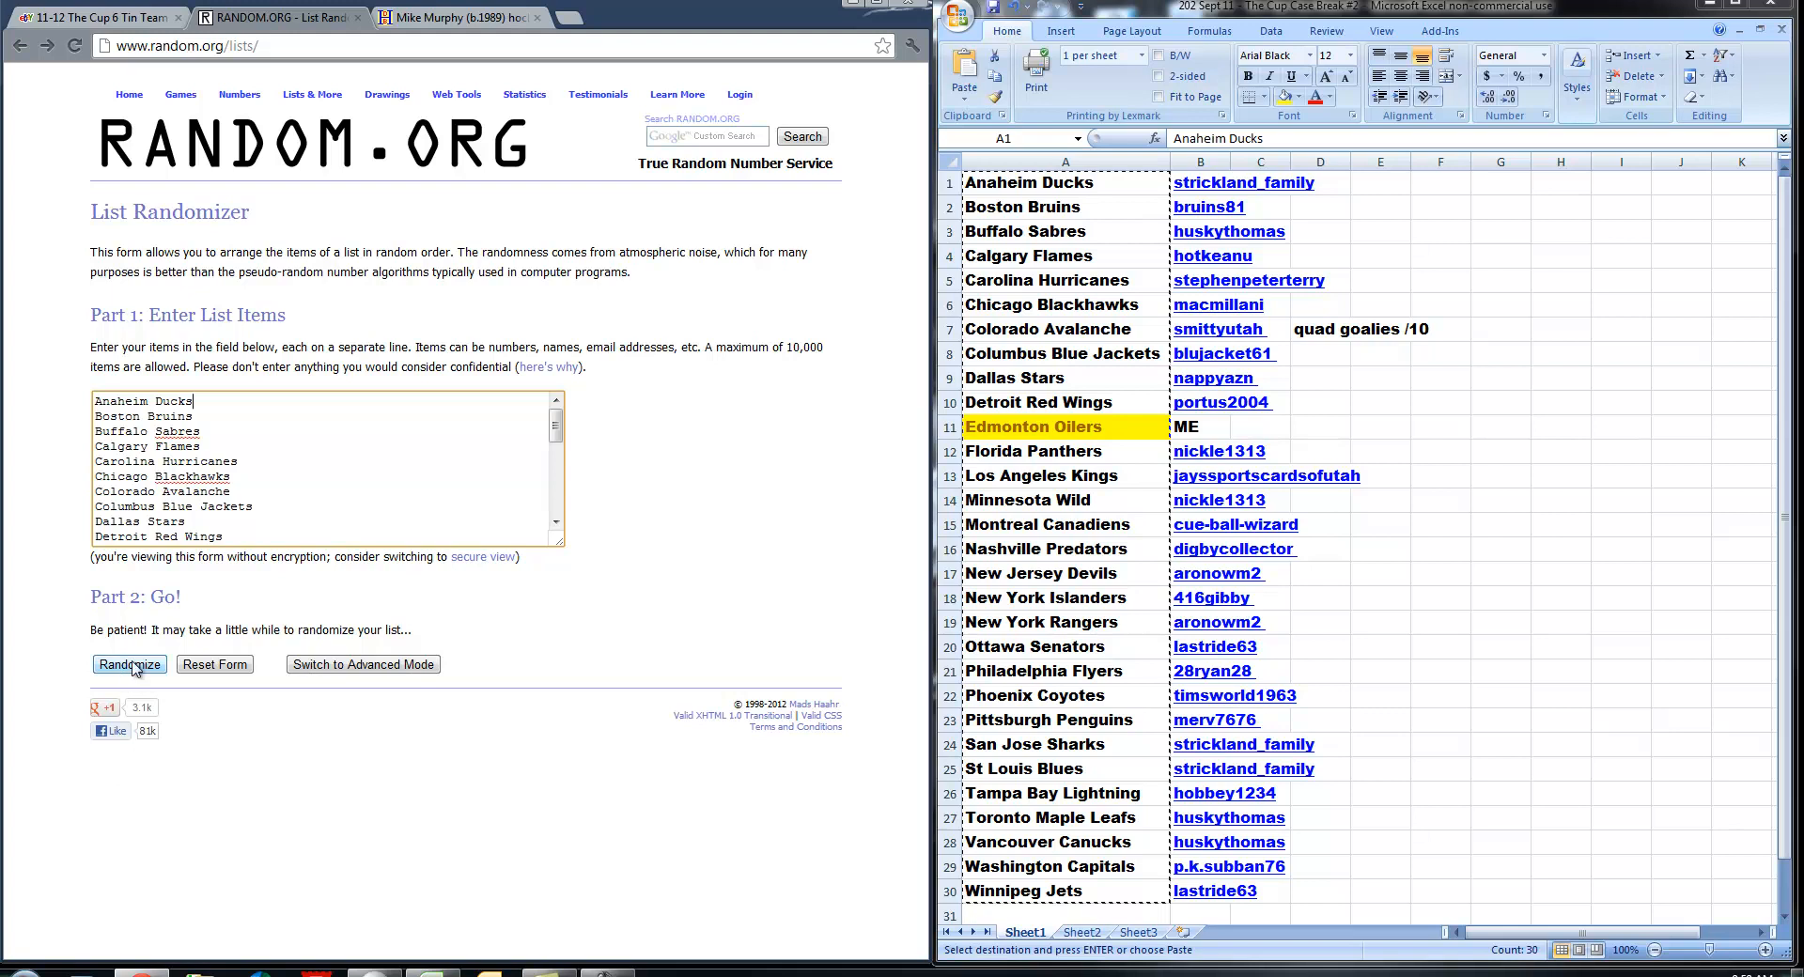
- Randomize the list of all 30 NHL teams and reshuffle it again
{"action": "left_click", "coordinate": [129, 664]}
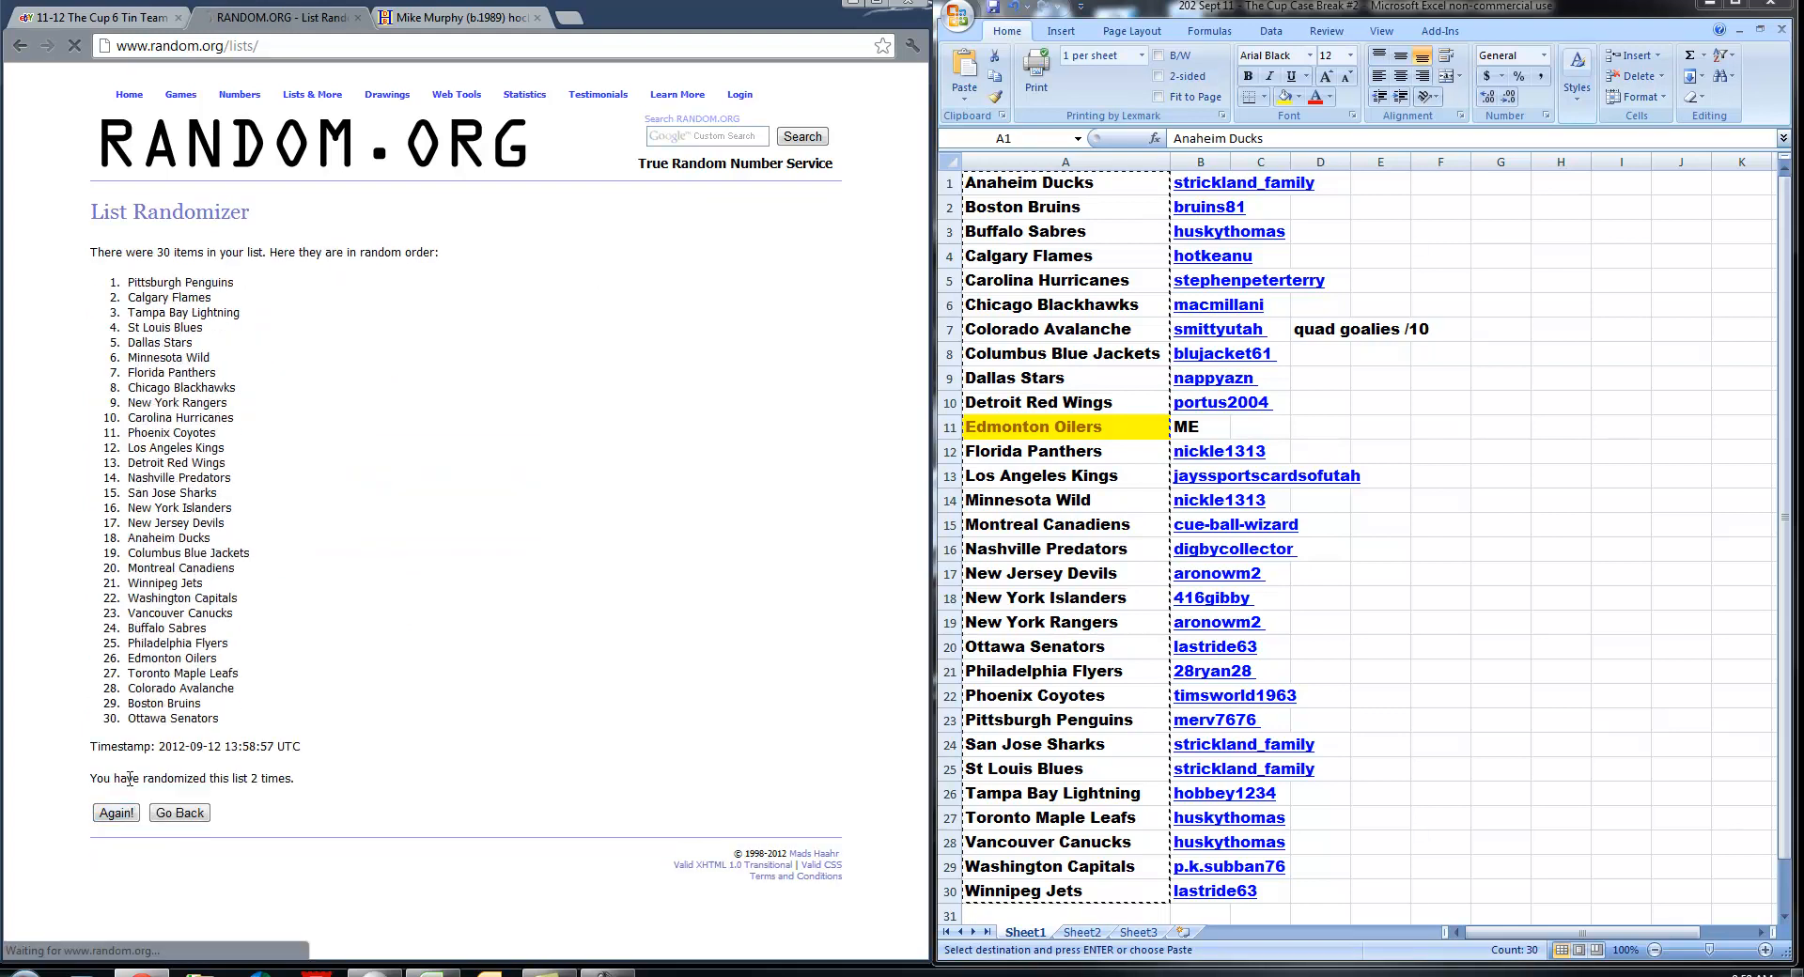
{"action": "left_click", "coordinate": [114, 813]}
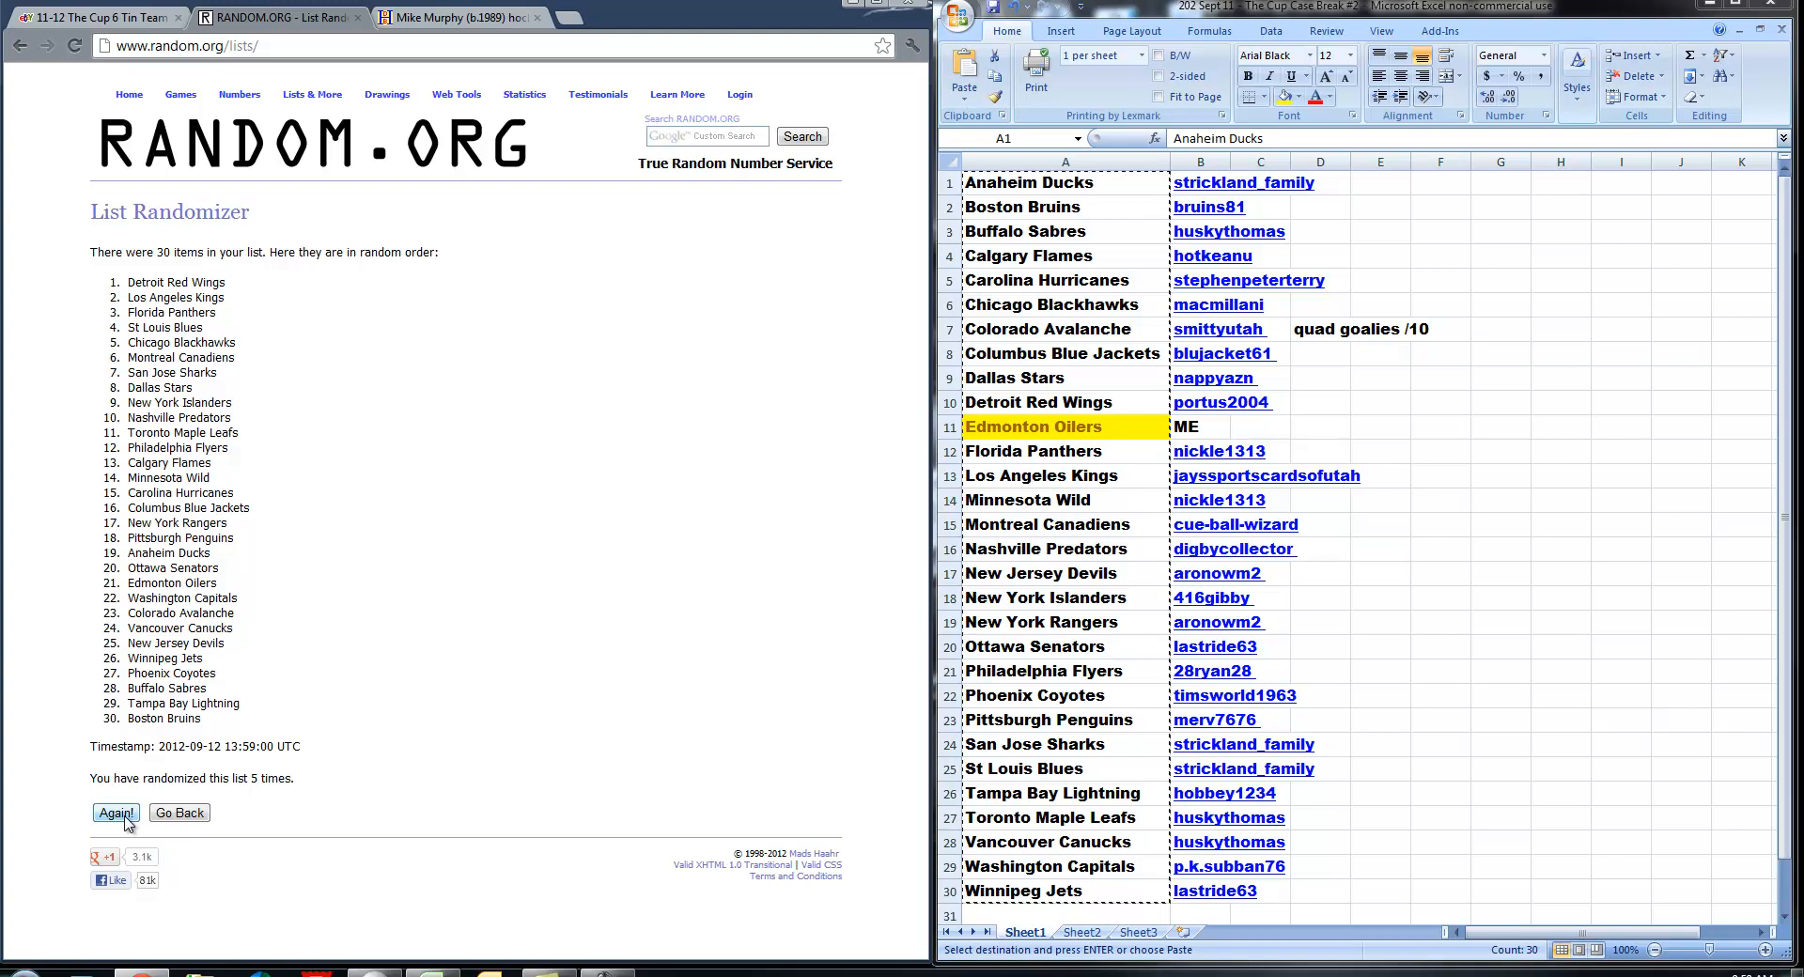
{"action": "mouse_move", "coordinate": [532, 643]}
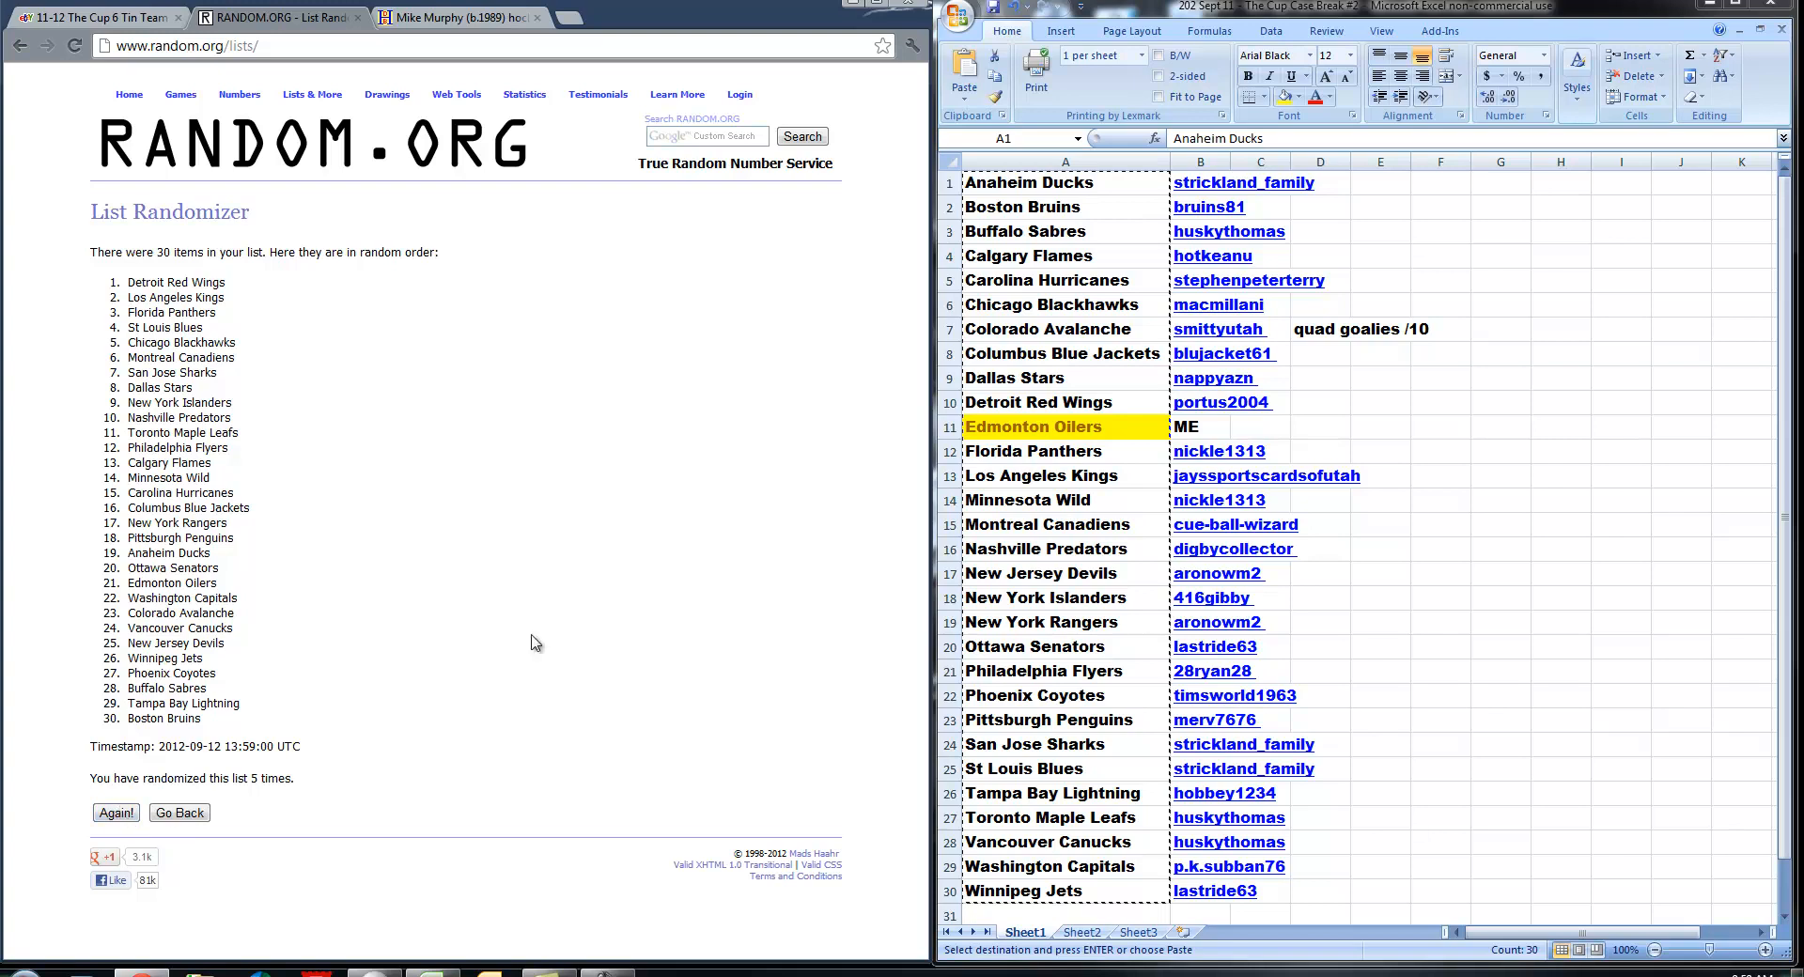